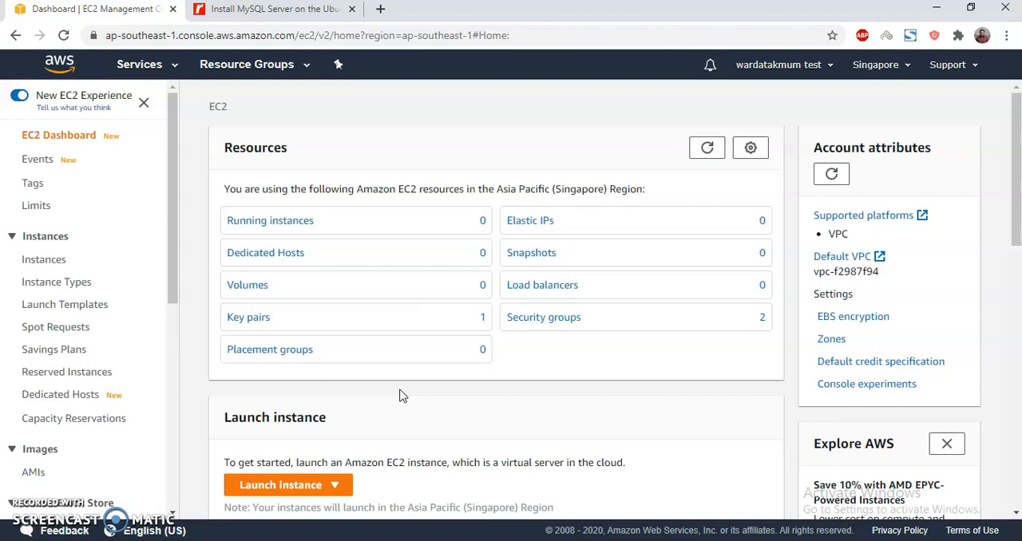
mouse_move(414, 152)
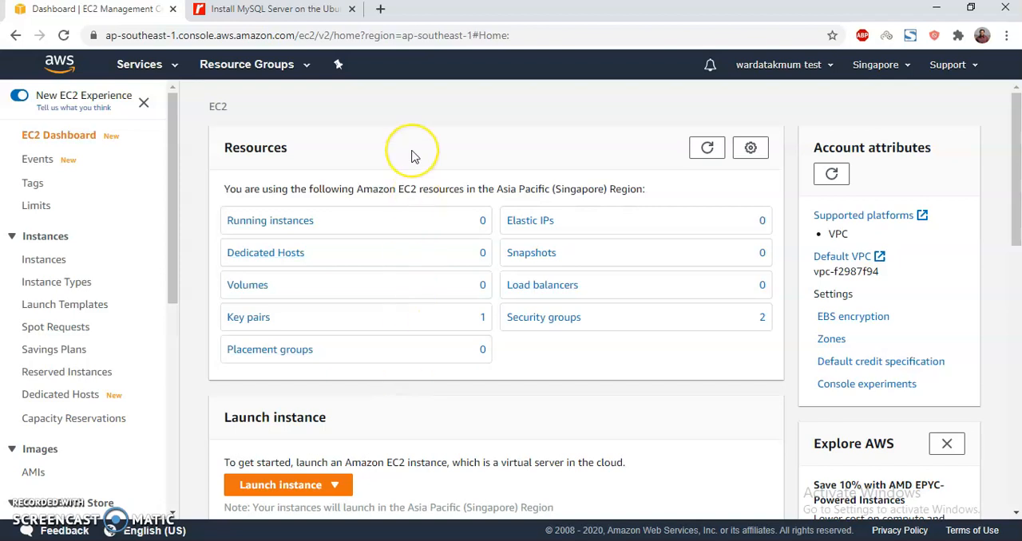
mouse_move(413, 150)
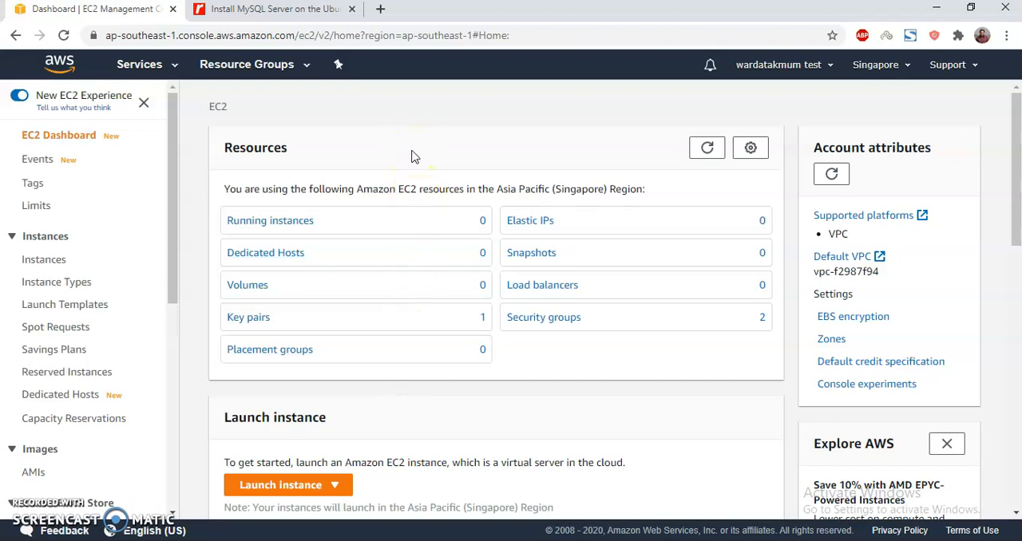
mouse_move(414, 260)
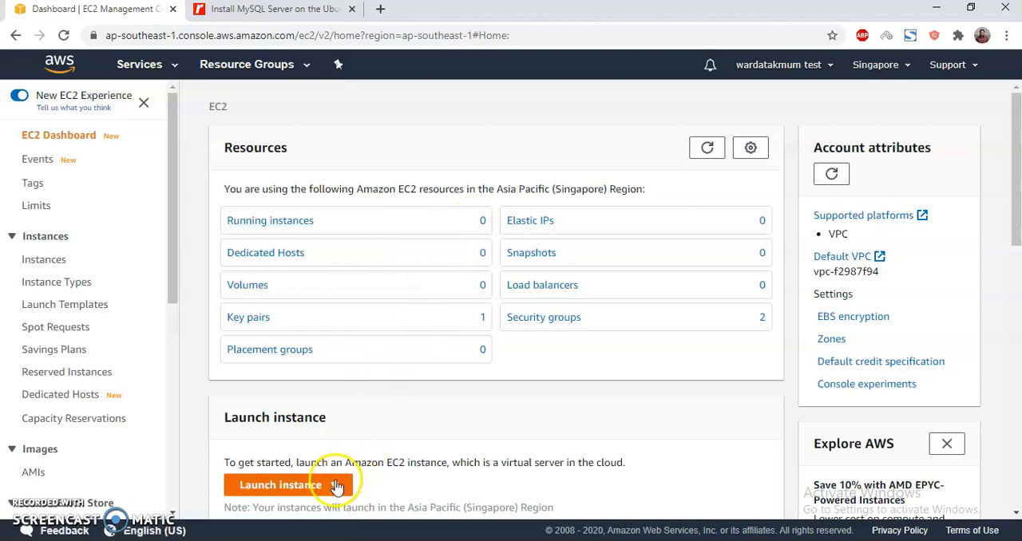
Start launching a new EC2 instance from the EC2 Dashboard's Launch instance button
click(280, 485)
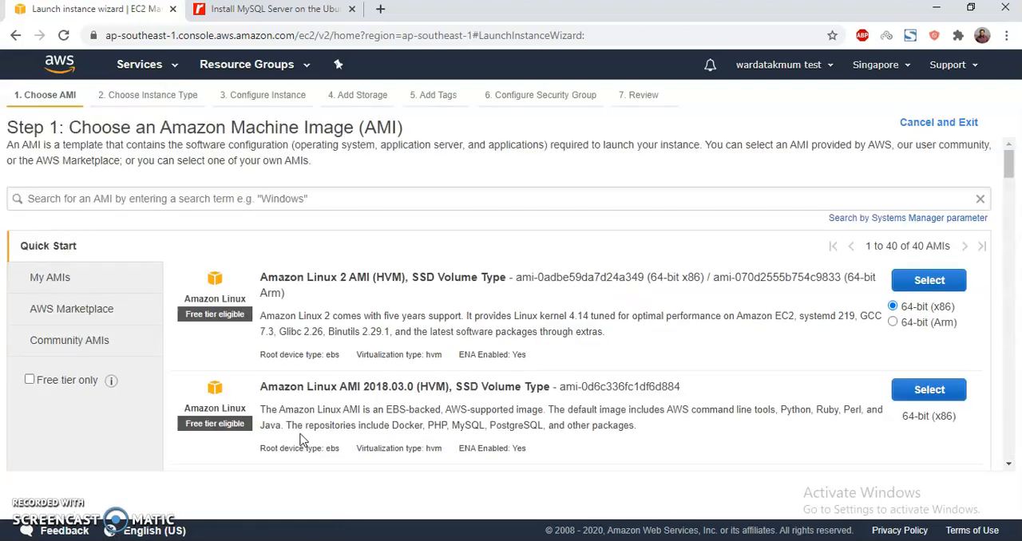
Search the machine image list for 'ubuntu'
click(501, 199)
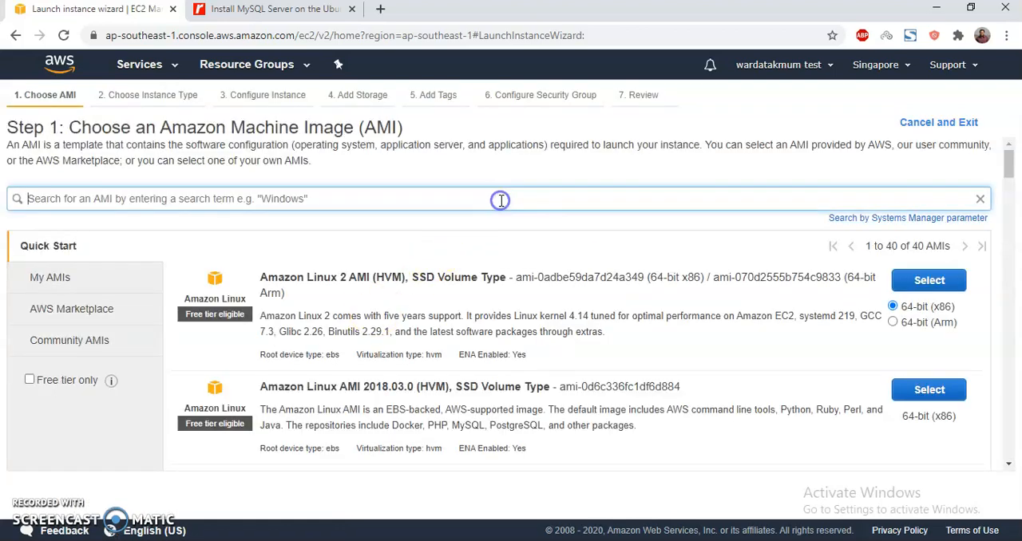
text(ubun)
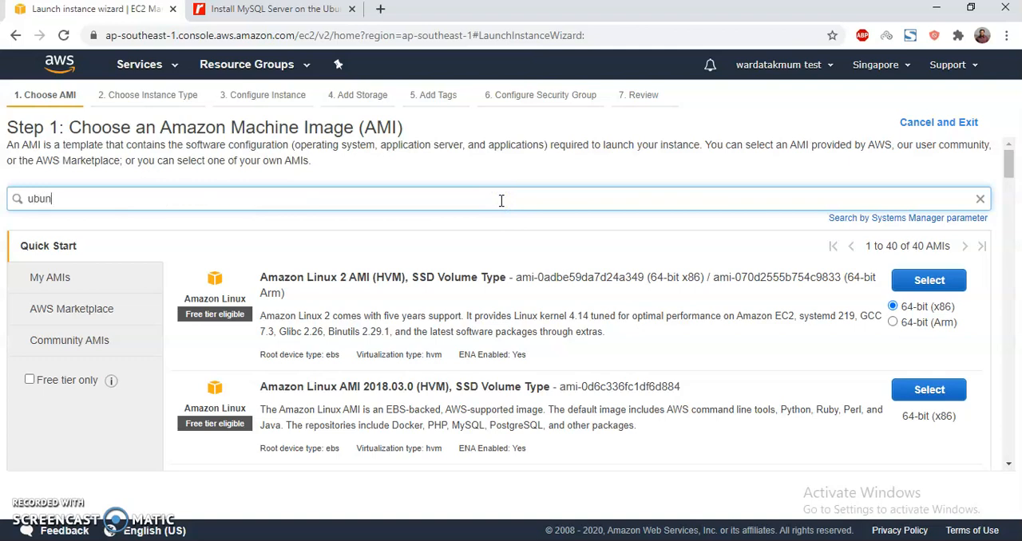
text(tu)
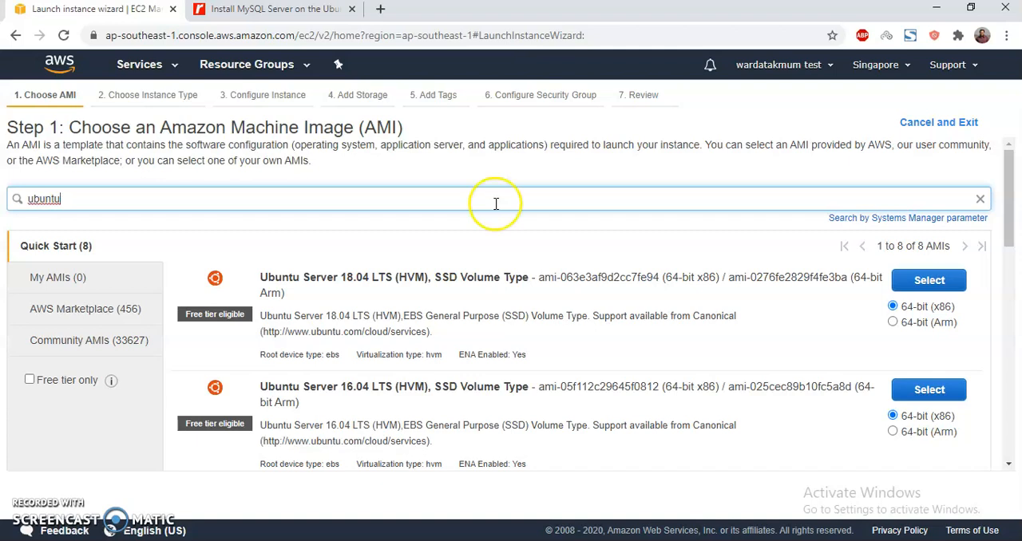
mouse_move(344, 402)
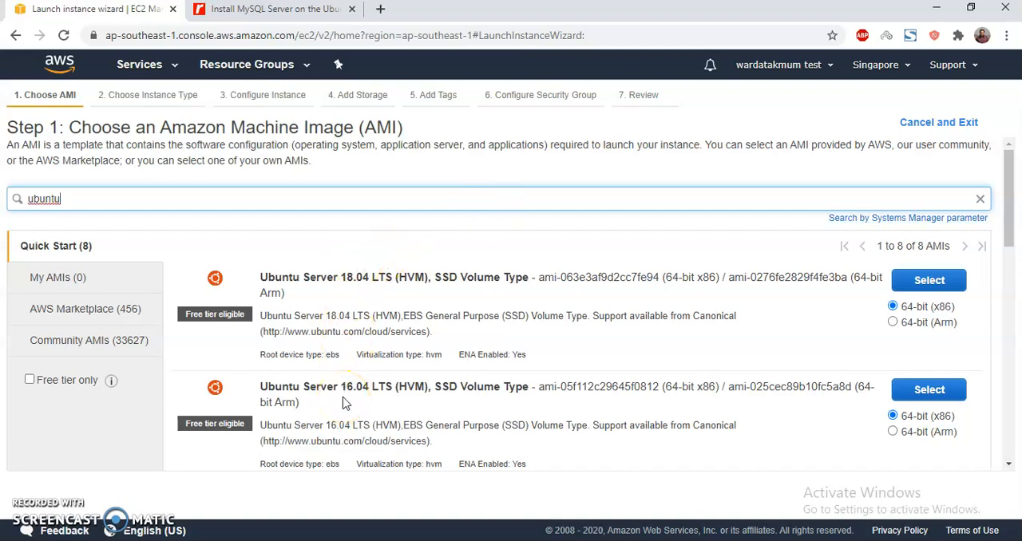
mouse_move(360, 277)
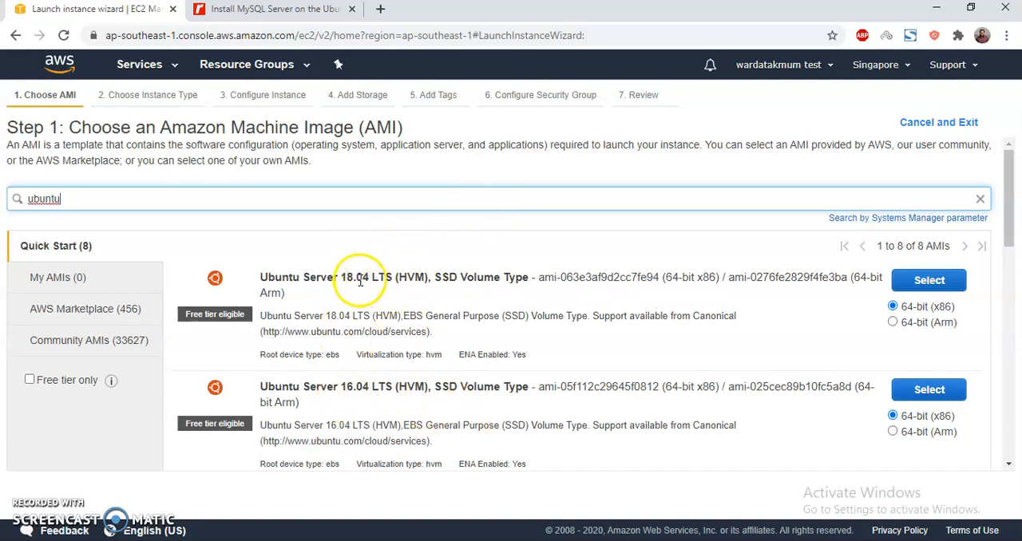
mouse_move(1007, 464)
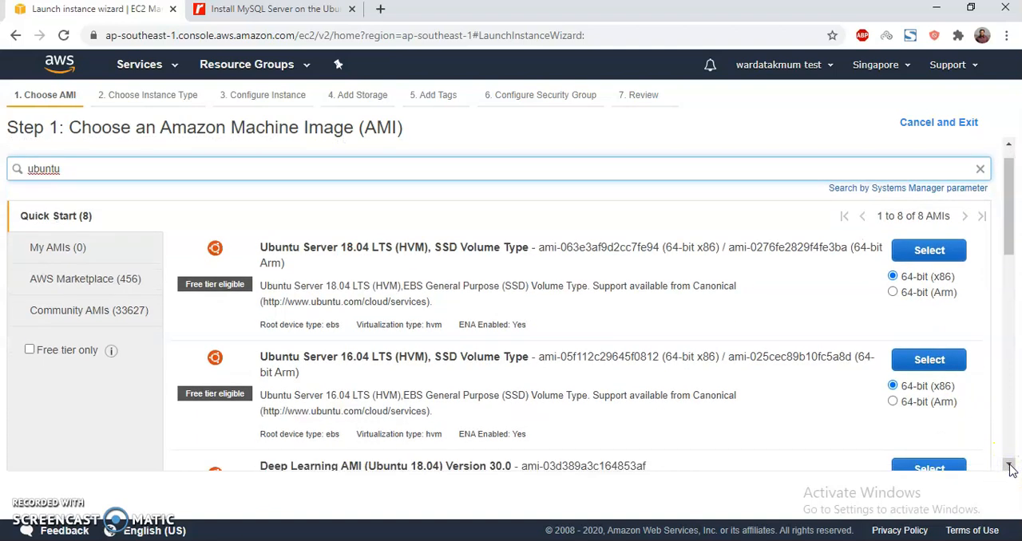
mouse_move(991, 294)
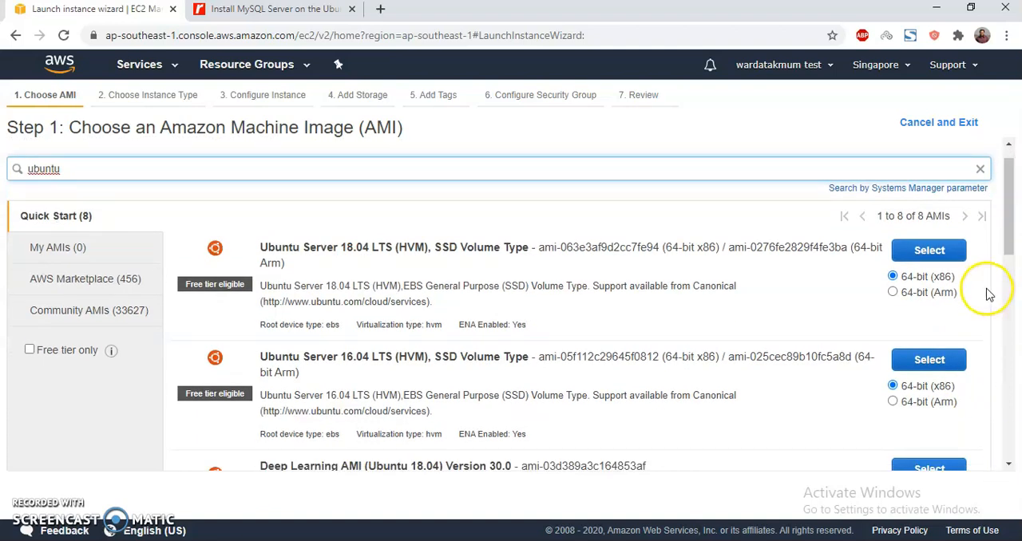
Choose Ubuntu Server 18.04 on t2.micro with the AmazonSSMRoleForInstancesQuickSetup IAM role
click(929, 250)
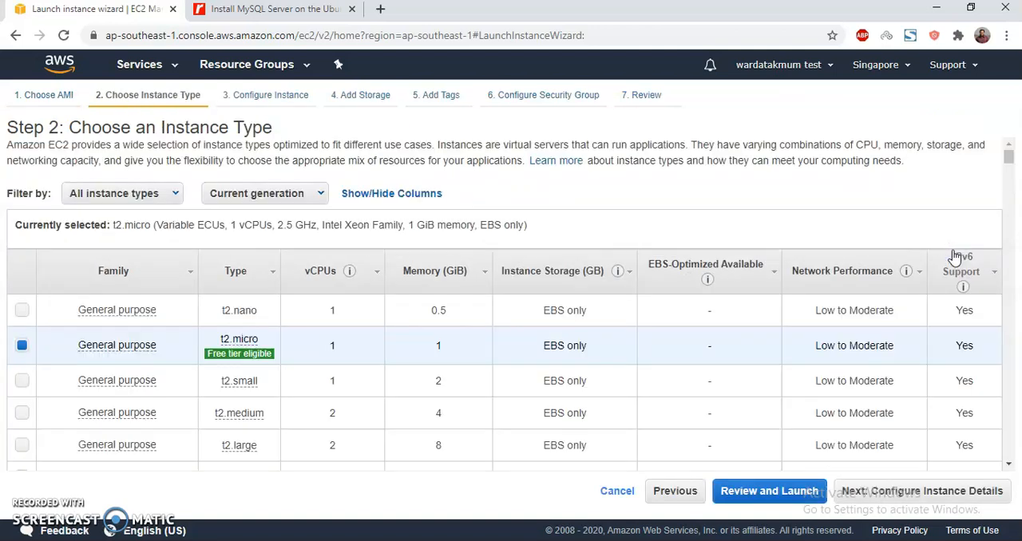
mouse_move(787, 463)
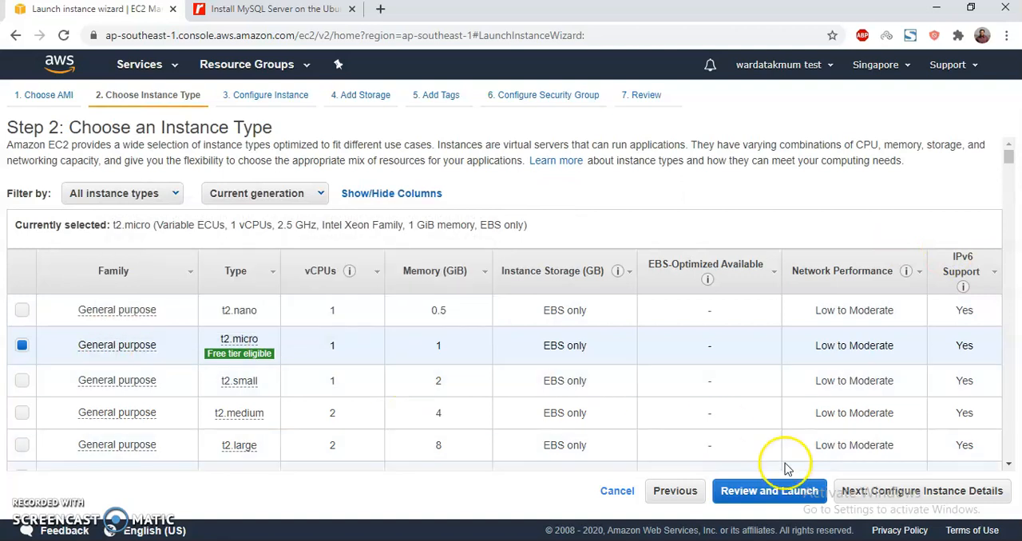
click(921, 491)
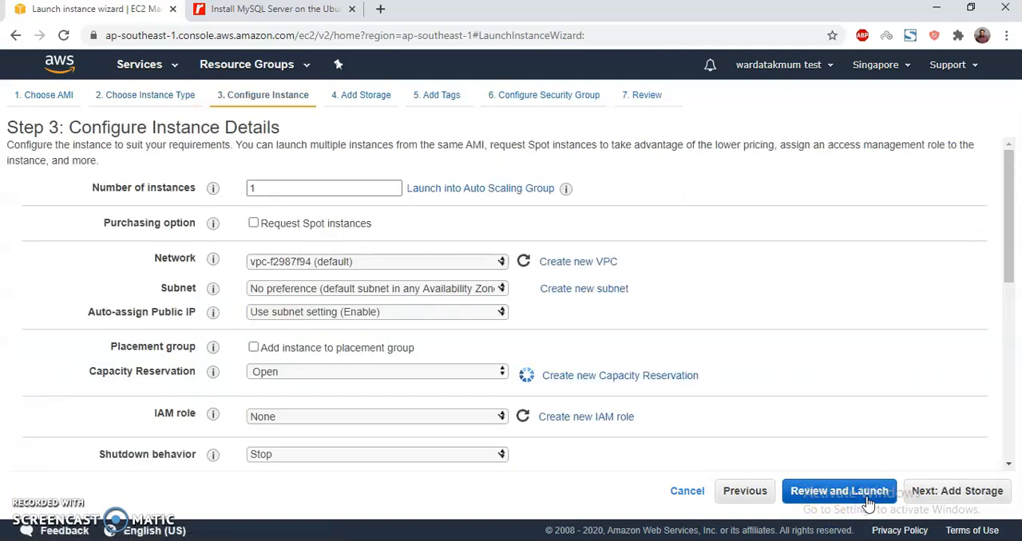
mouse_move(302, 419)
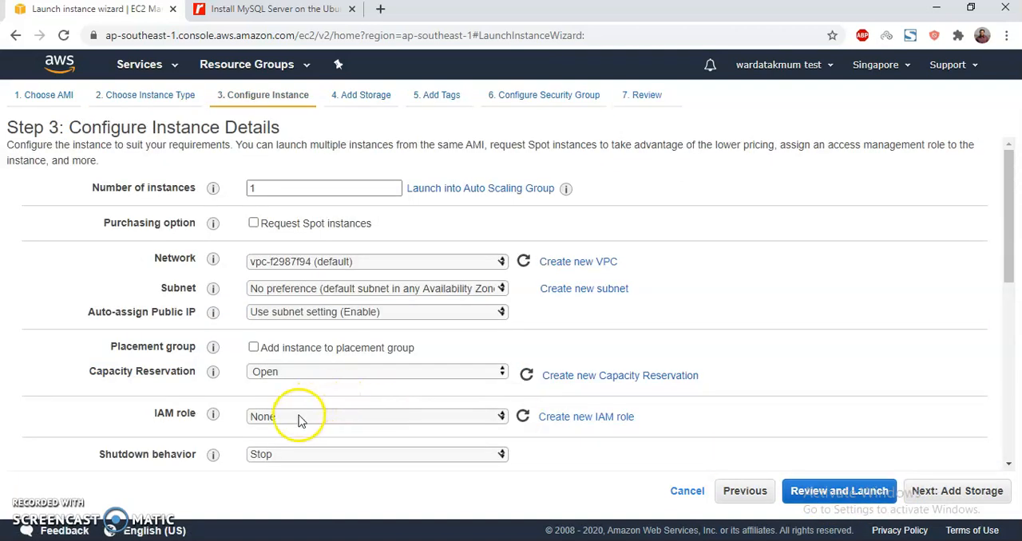
click(375, 417)
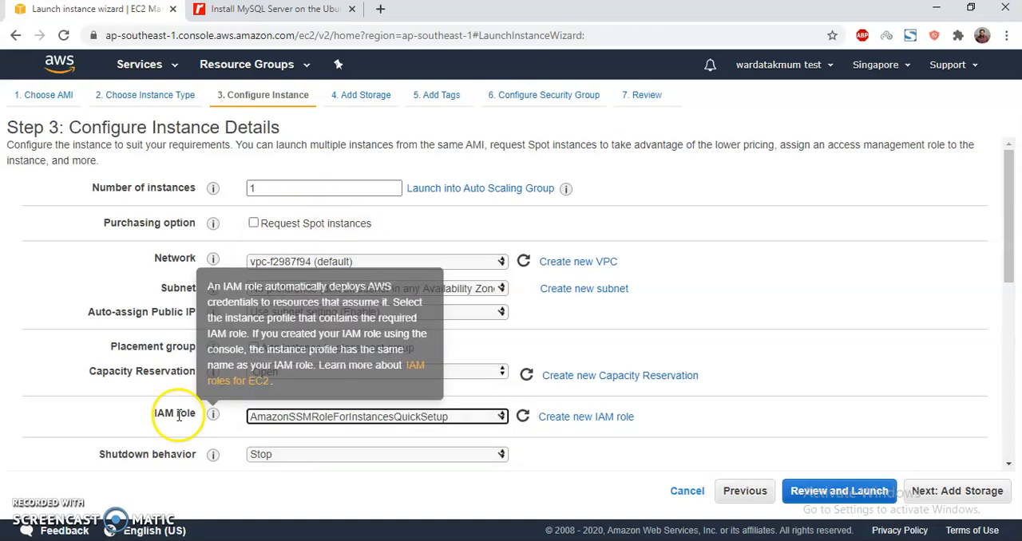
mouse_move(836, 445)
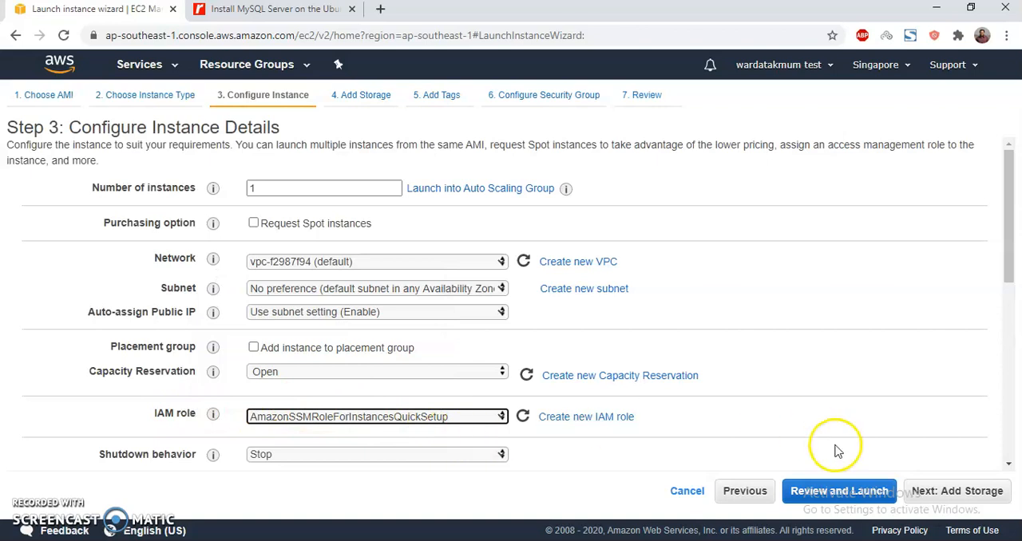
click(955, 491)
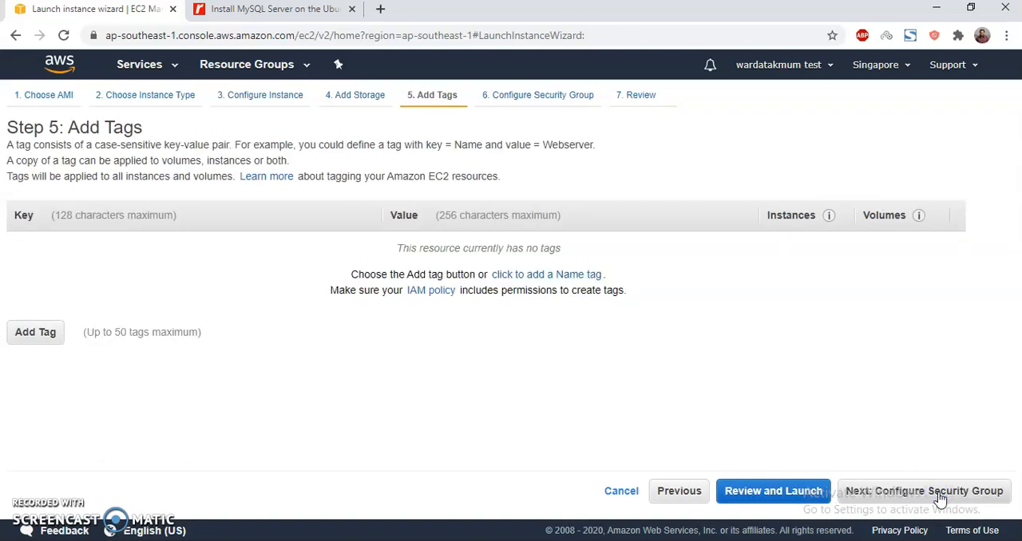
Reuse the existing launch-wizard-1 security group for the instance
click(923, 491)
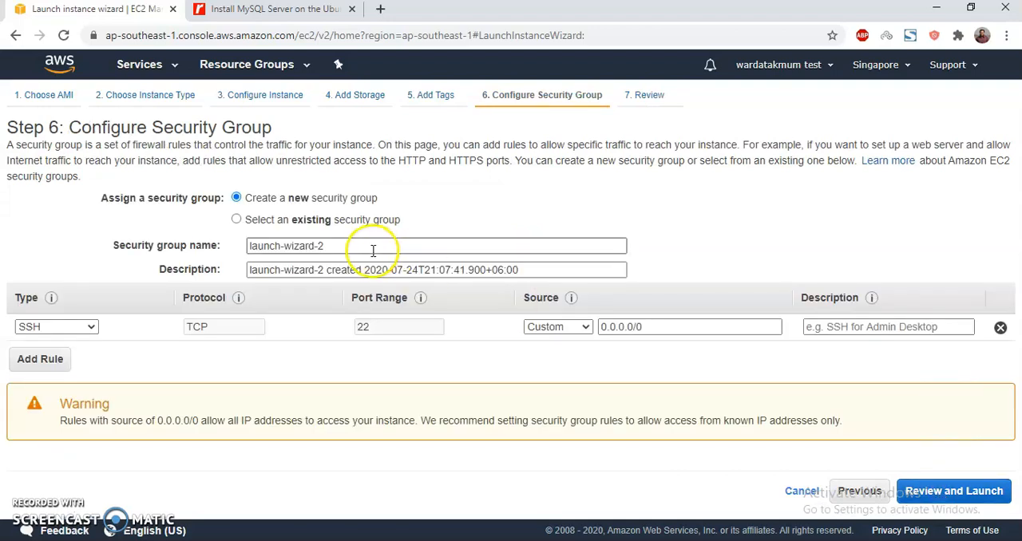
click(236, 220)
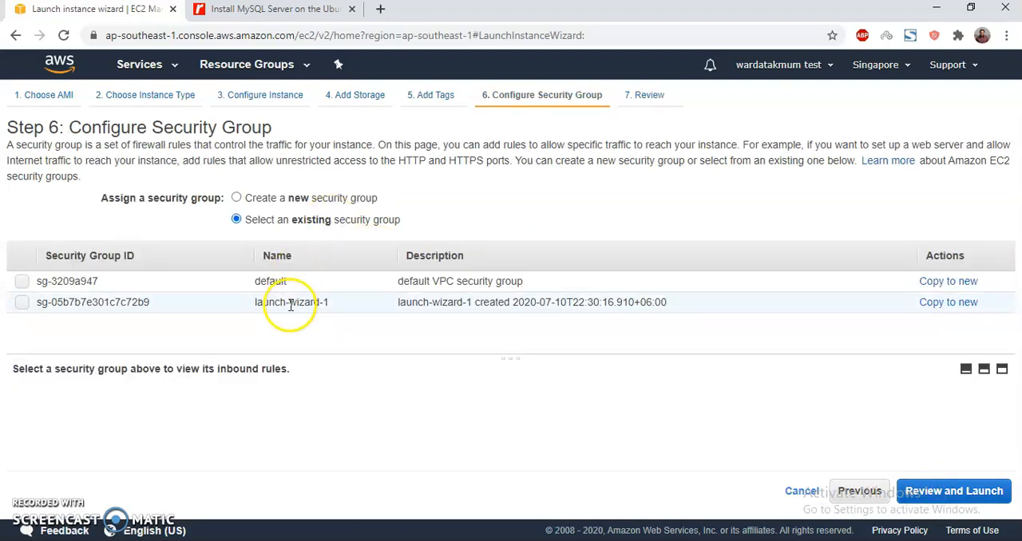
click(22, 302)
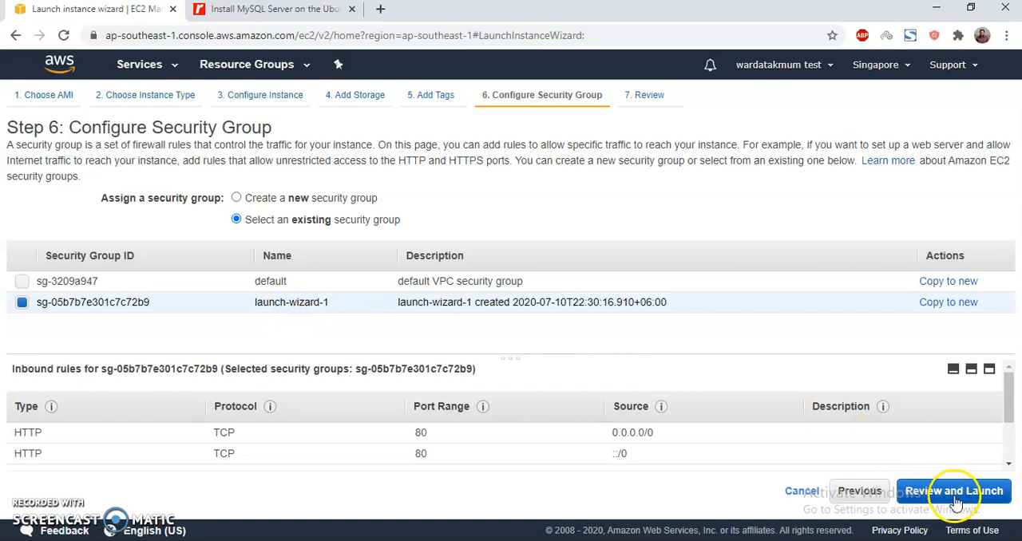
Review and launch the instance with the sslwordpress key pair acknowledged
click(955, 491)
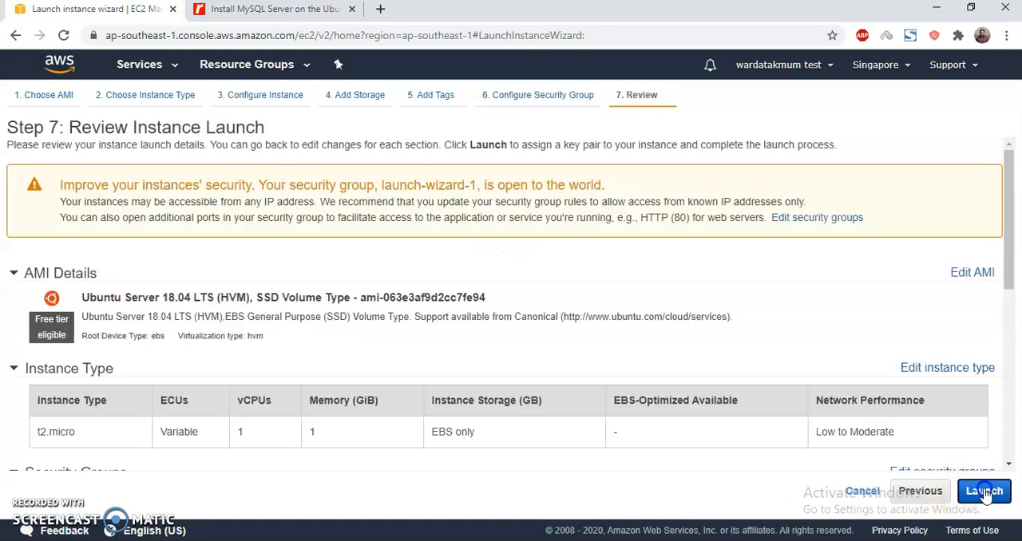
click(983, 491)
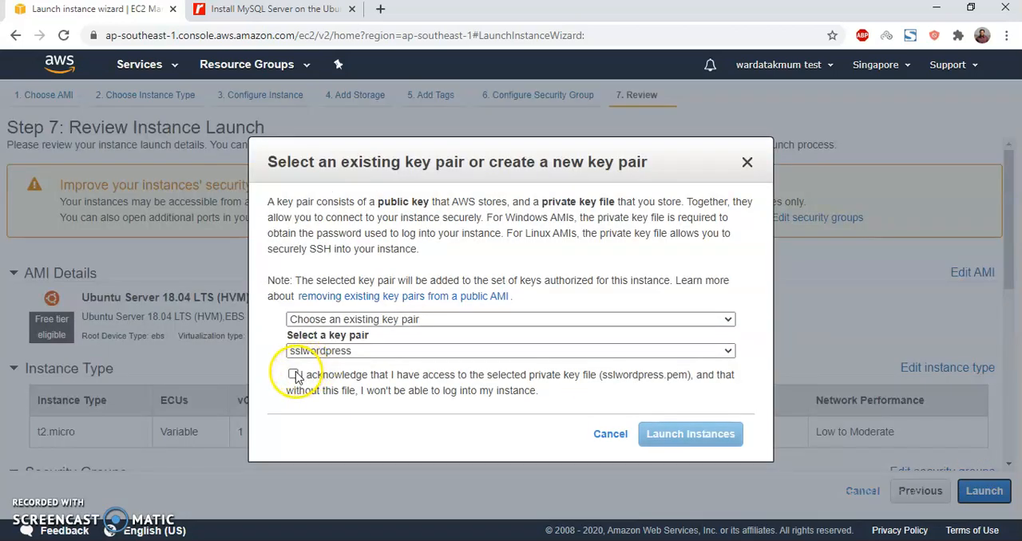
click(293, 375)
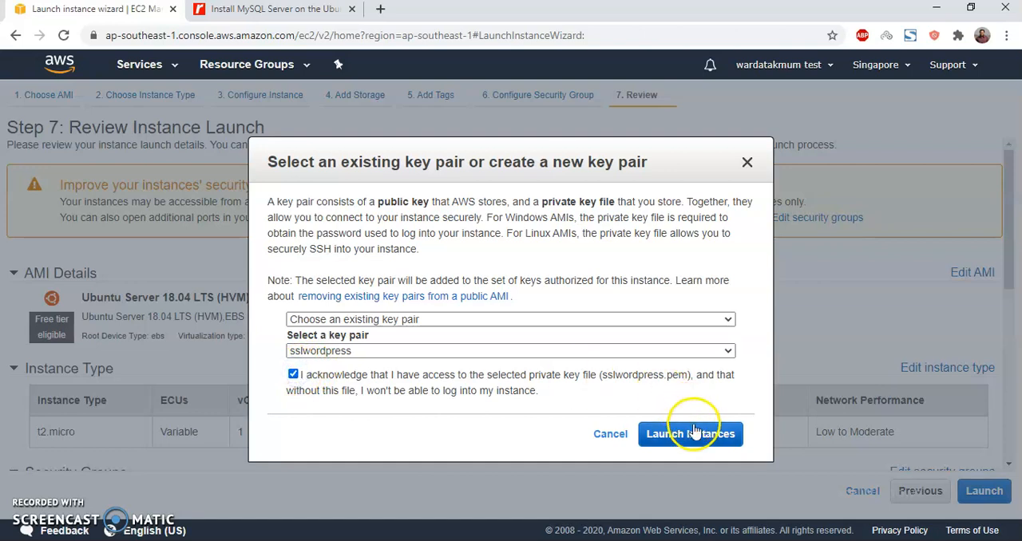
click(690, 434)
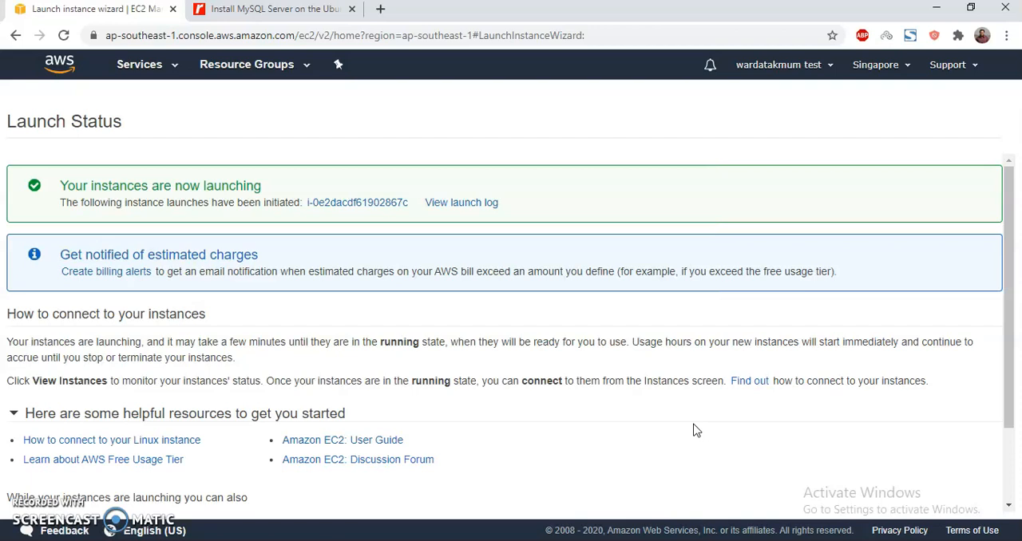
Open Systems Manager in a new tab beside the EC2 instances list and expand its navigation
scroll(down, 3)
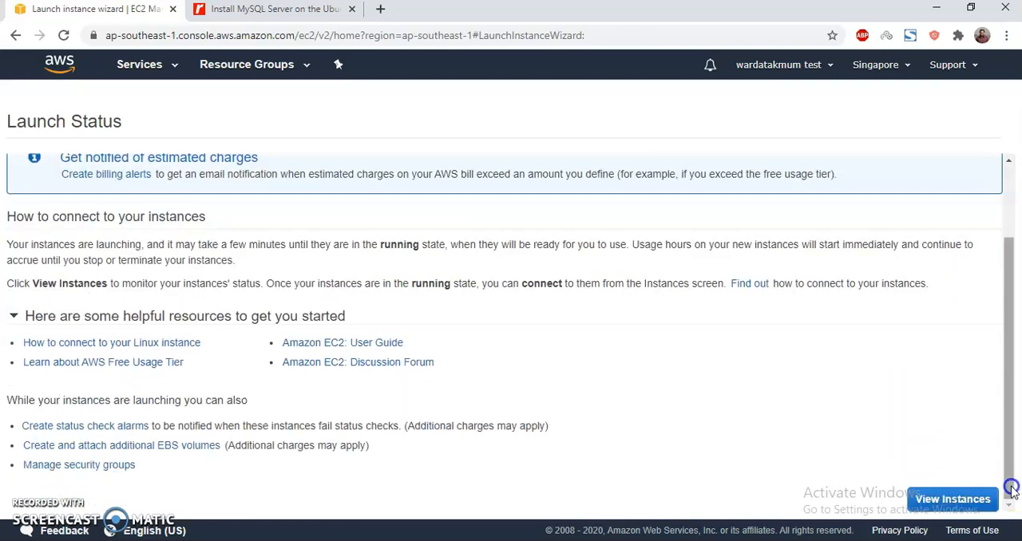
click(953, 499)
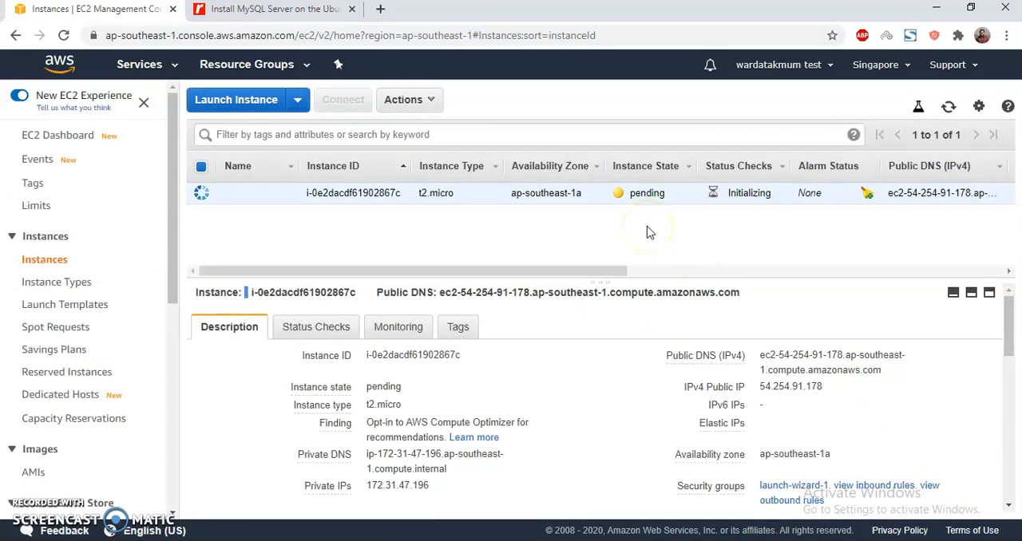
click(139, 64)
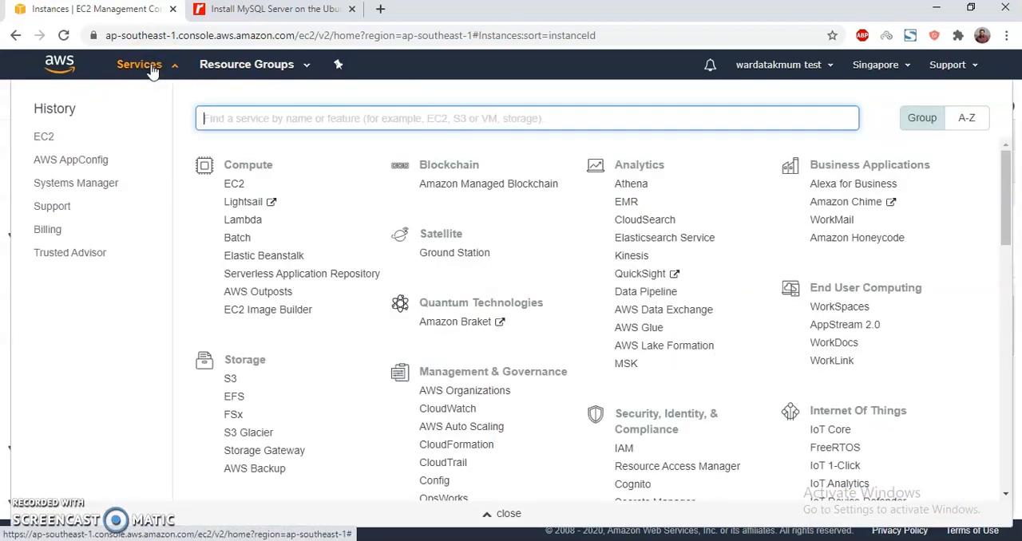
text(system)
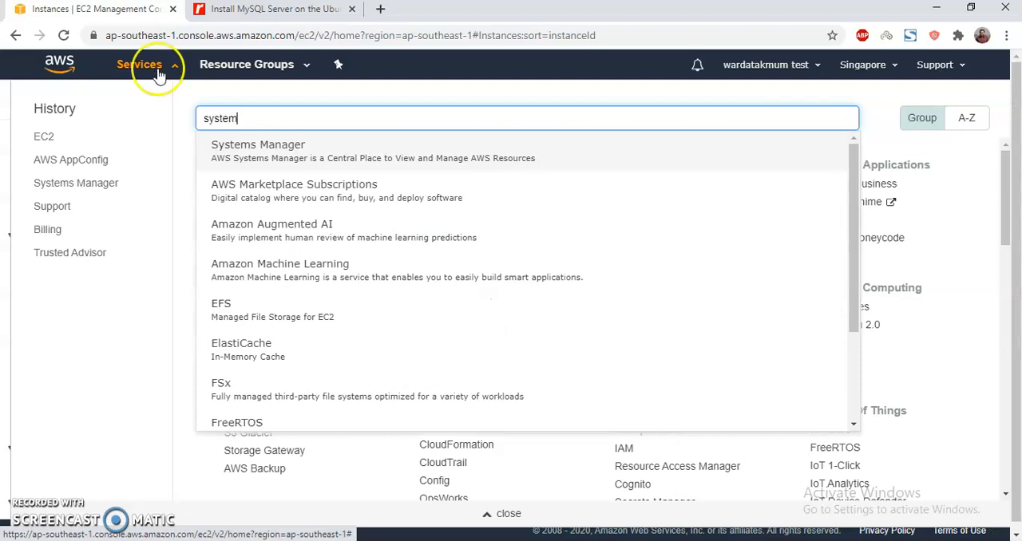
right_click(239, 148)
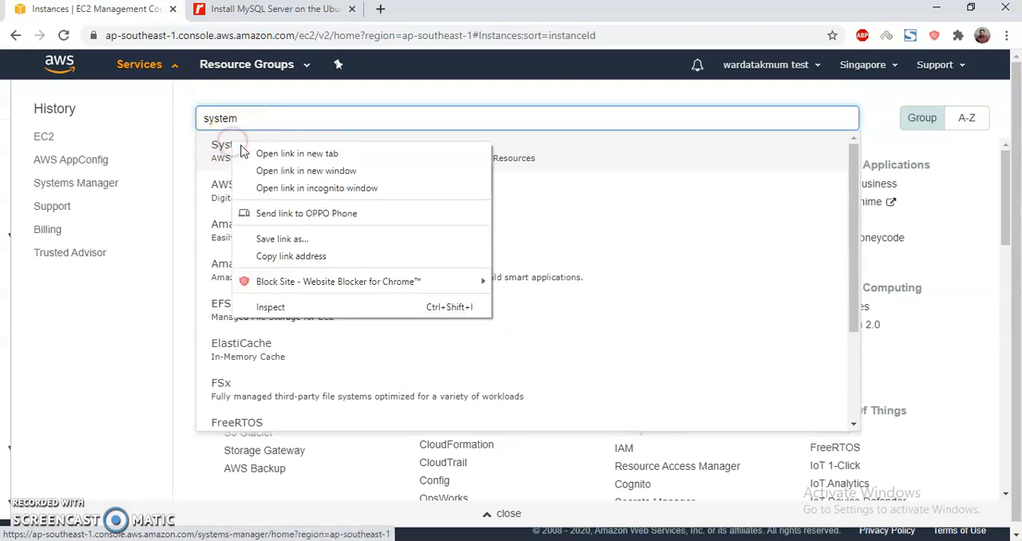
click(297, 154)
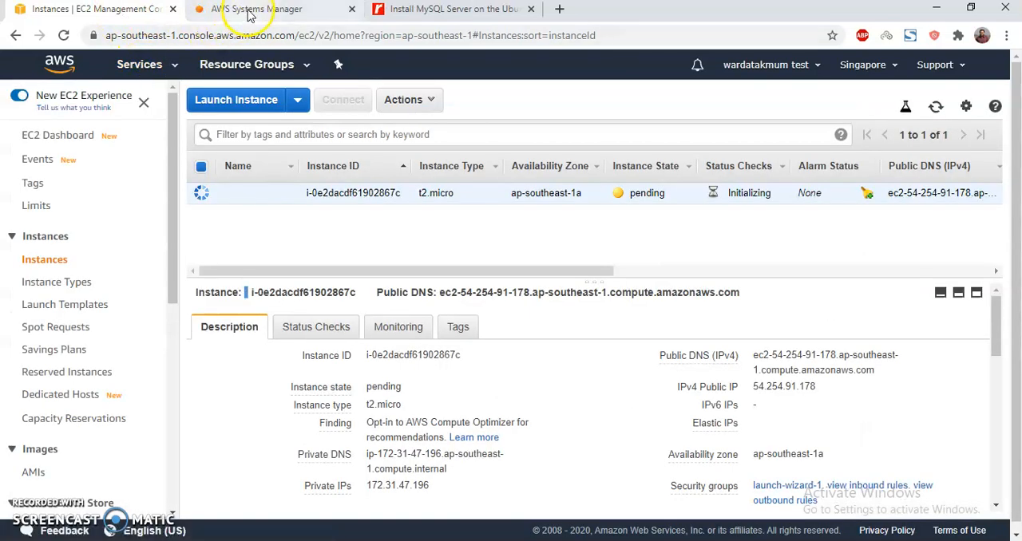
click(255, 9)
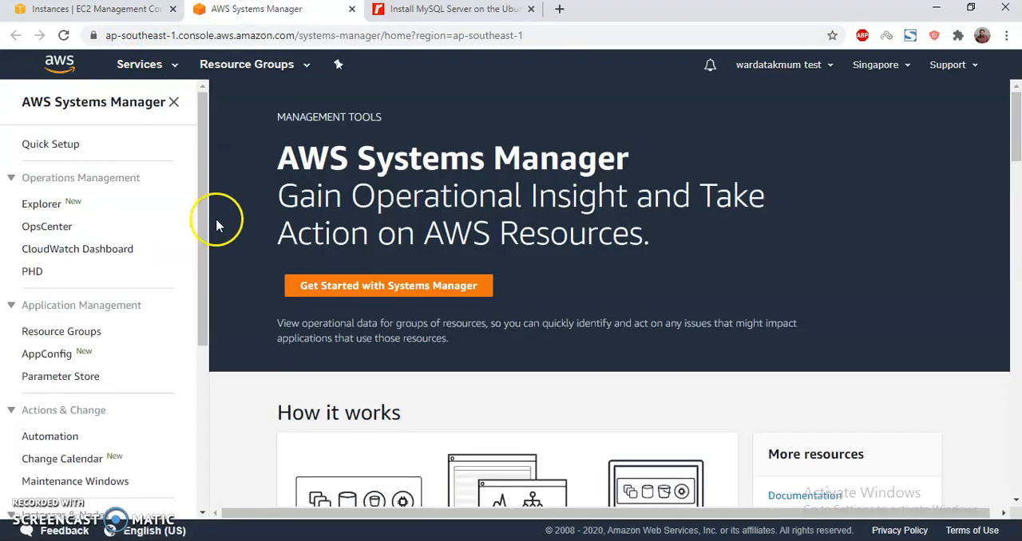
scroll(down, 3)
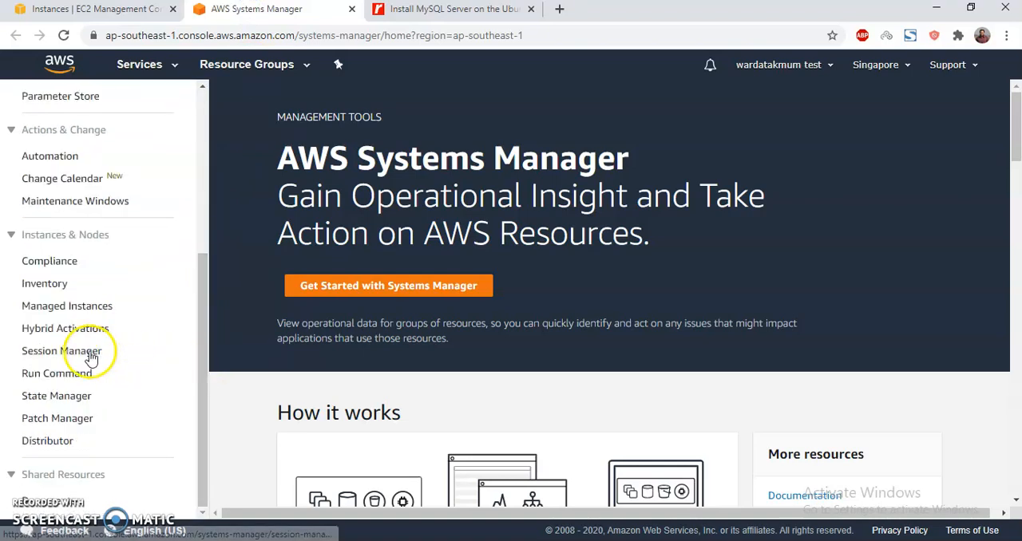
Start a Session Manager session on instance i-0e2dacdf61902867c once it appears after refreshing
click(62, 350)
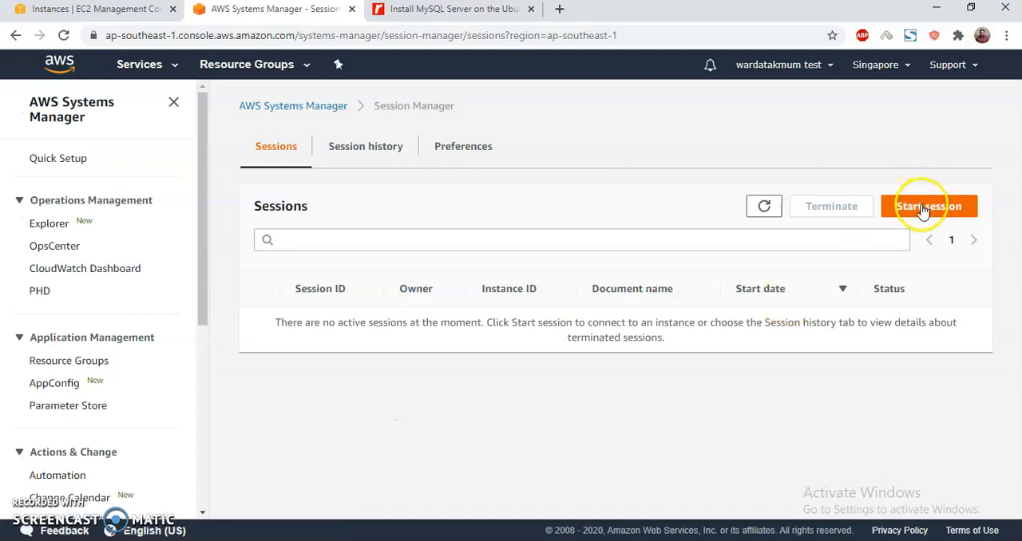
click(929, 206)
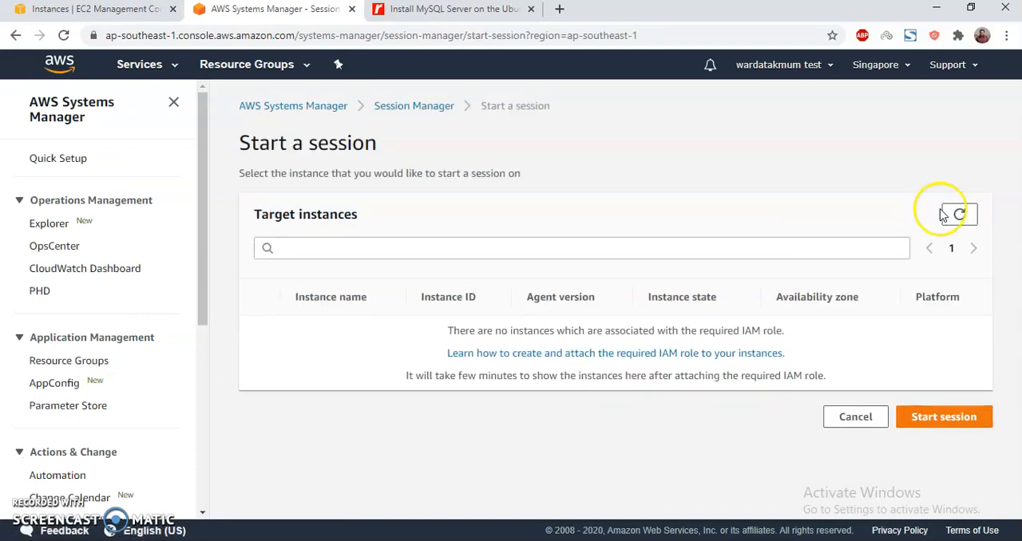
click(959, 214)
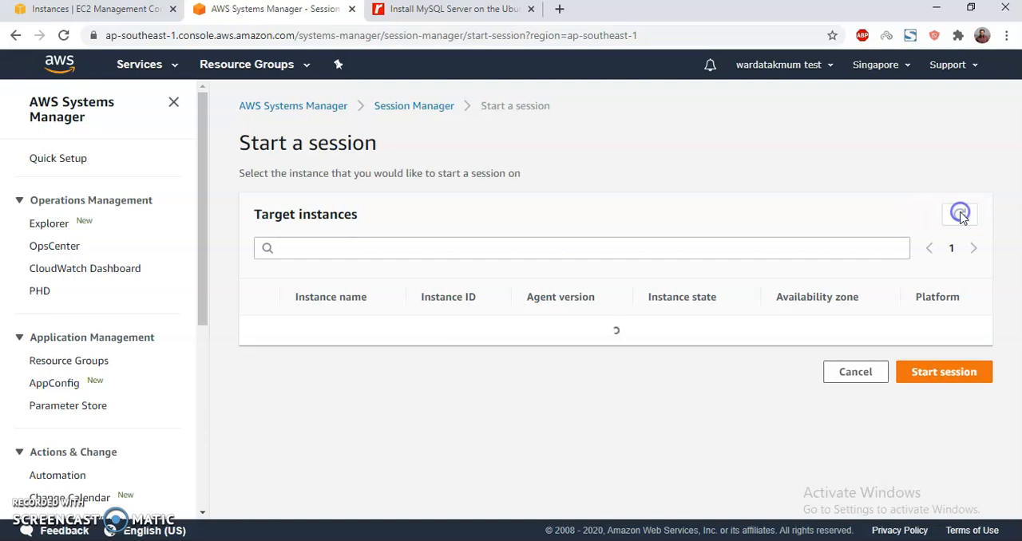
click(92, 8)
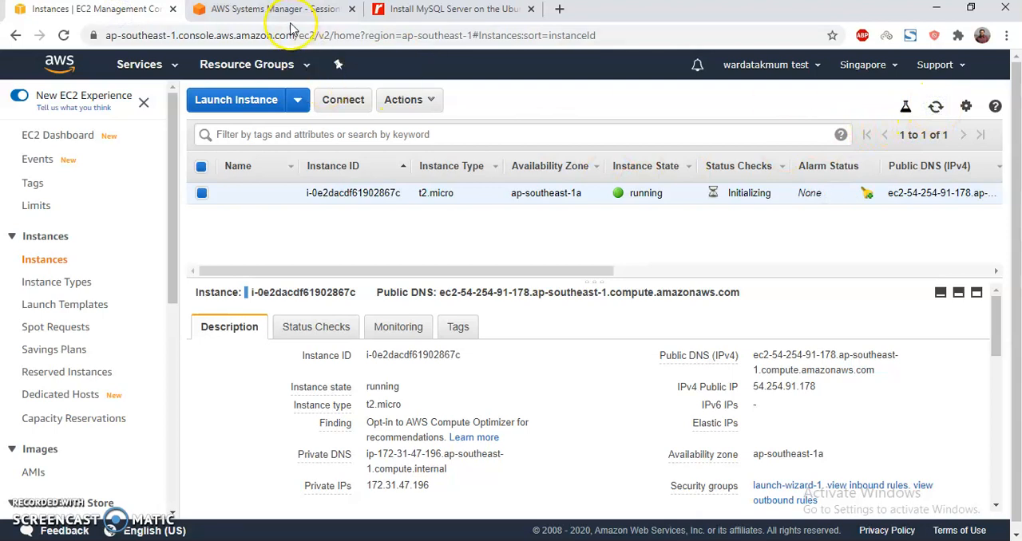
click(272, 8)
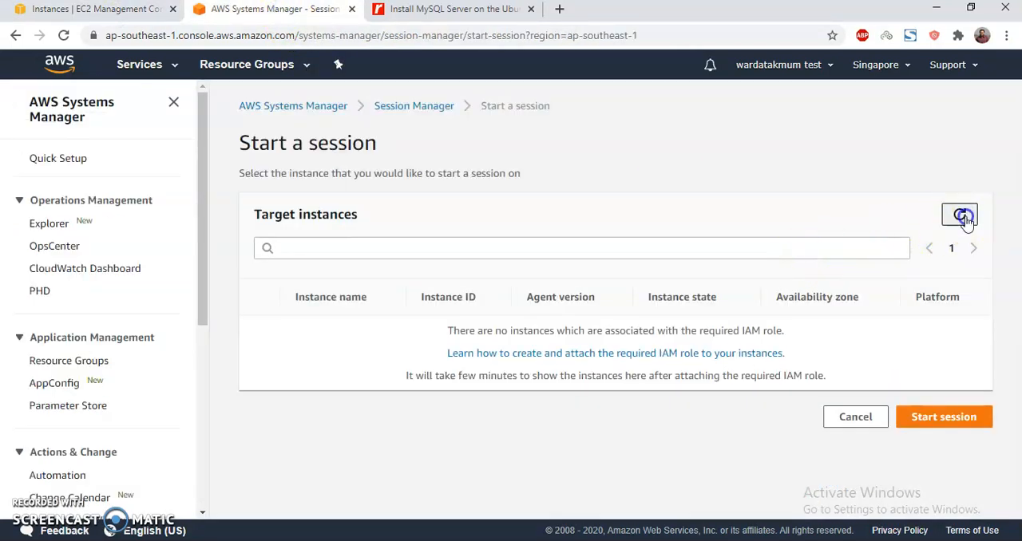
click(959, 214)
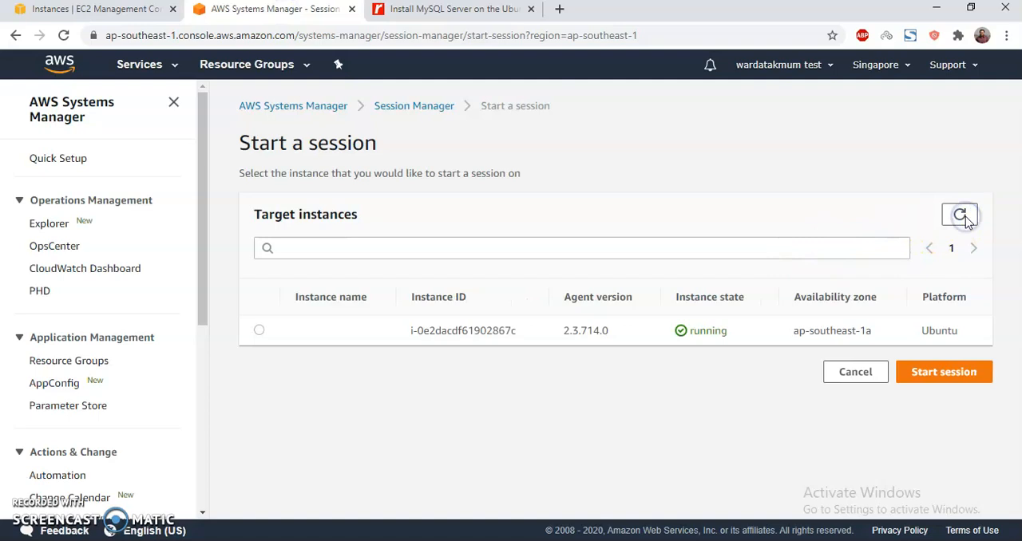
click(259, 330)
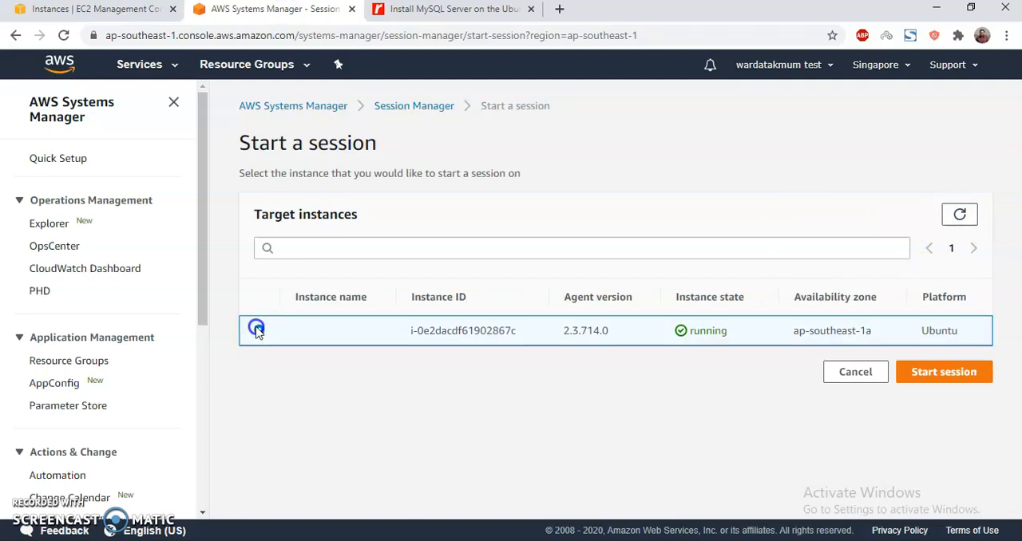
click(944, 372)
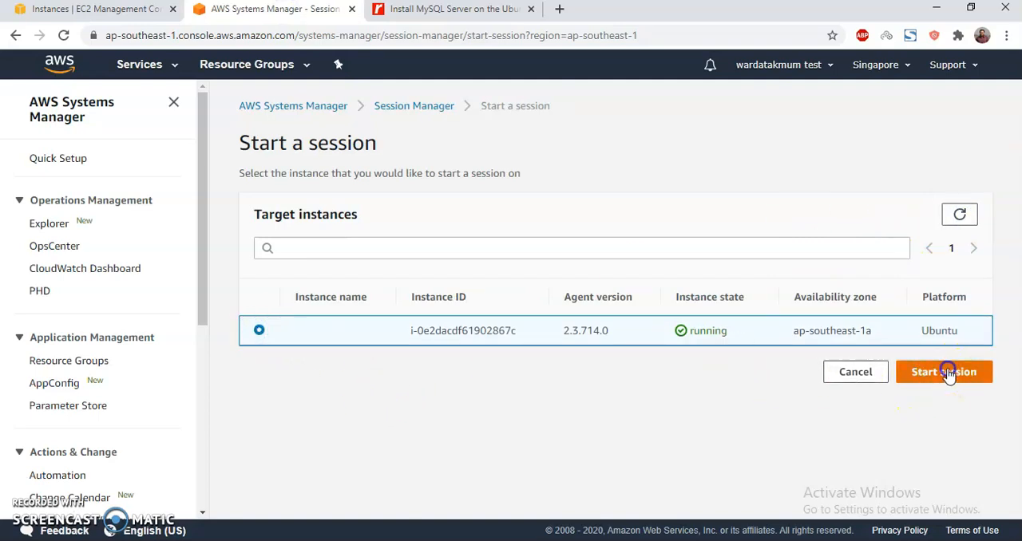
click(944, 372)
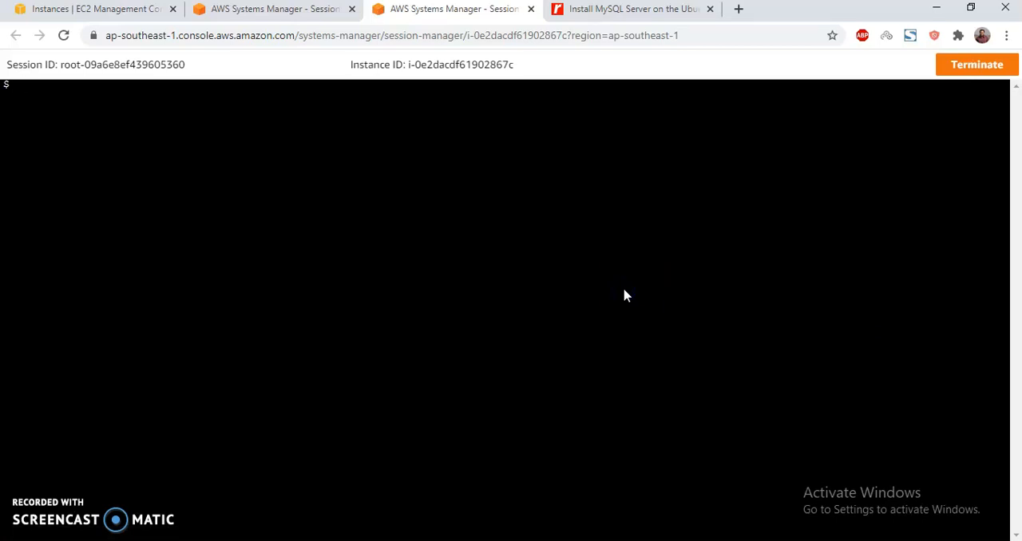
Run sudo apt-get update, then retry with sudo apt update after the lock error
text(sudo apt-)
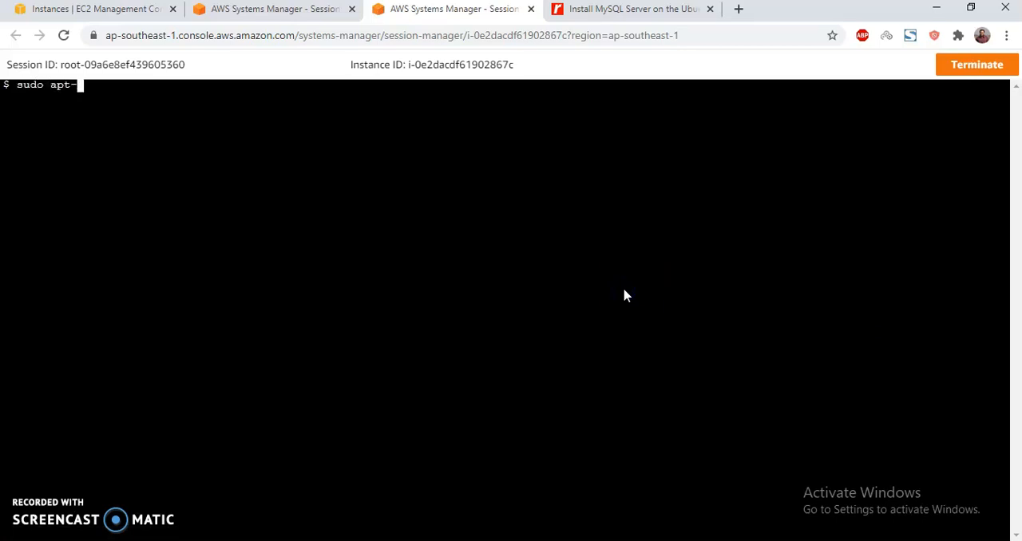
text(get update)
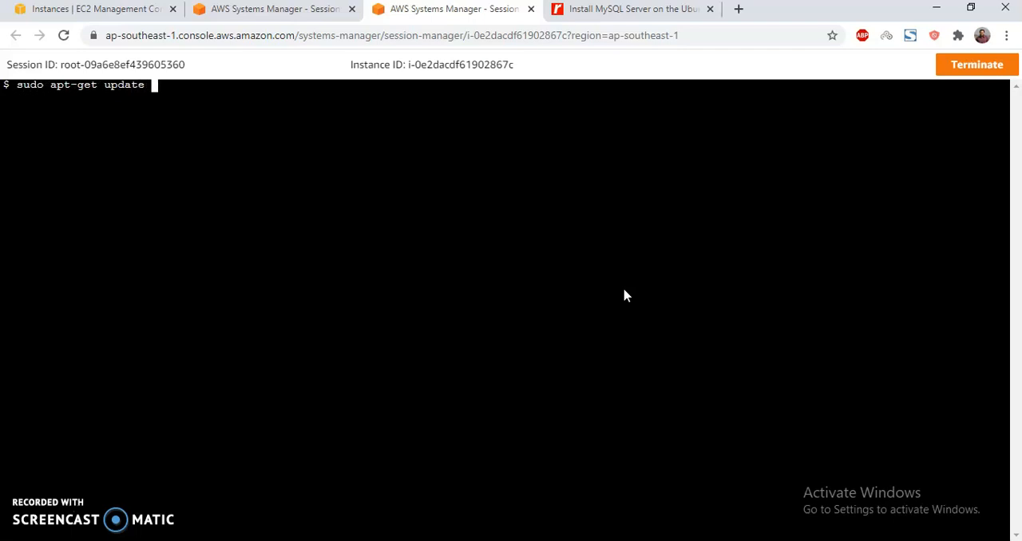
key(Return)
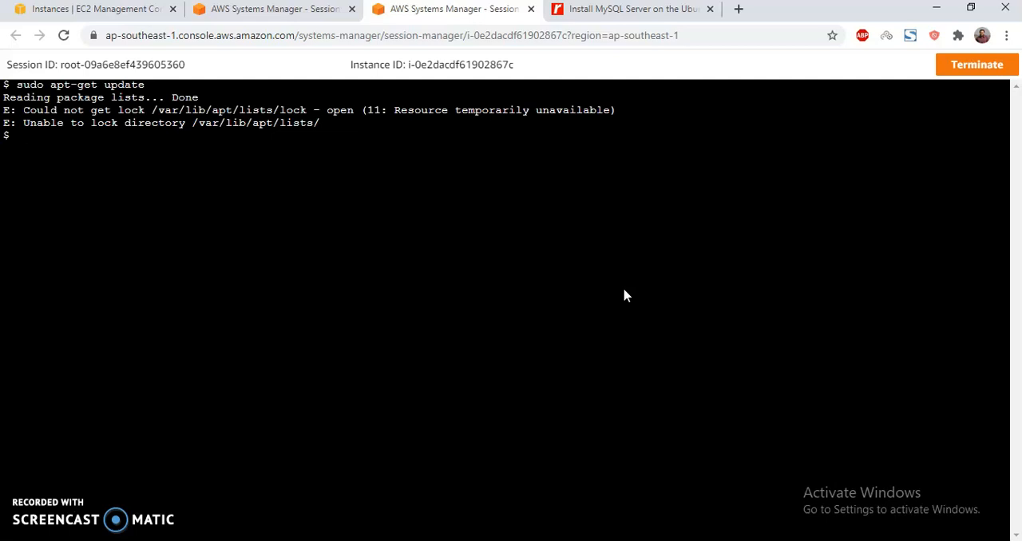
text(sudo apt up)
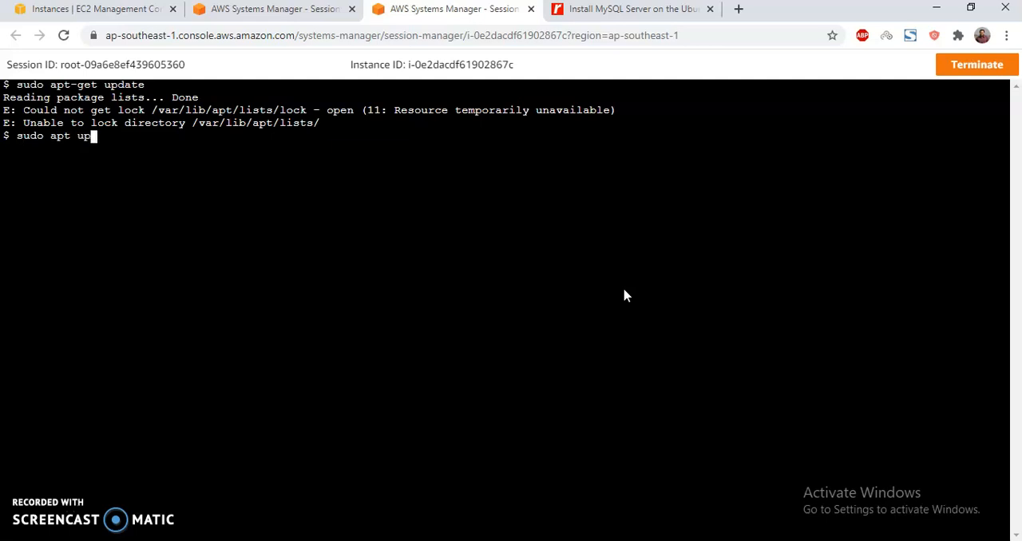
key(Return)
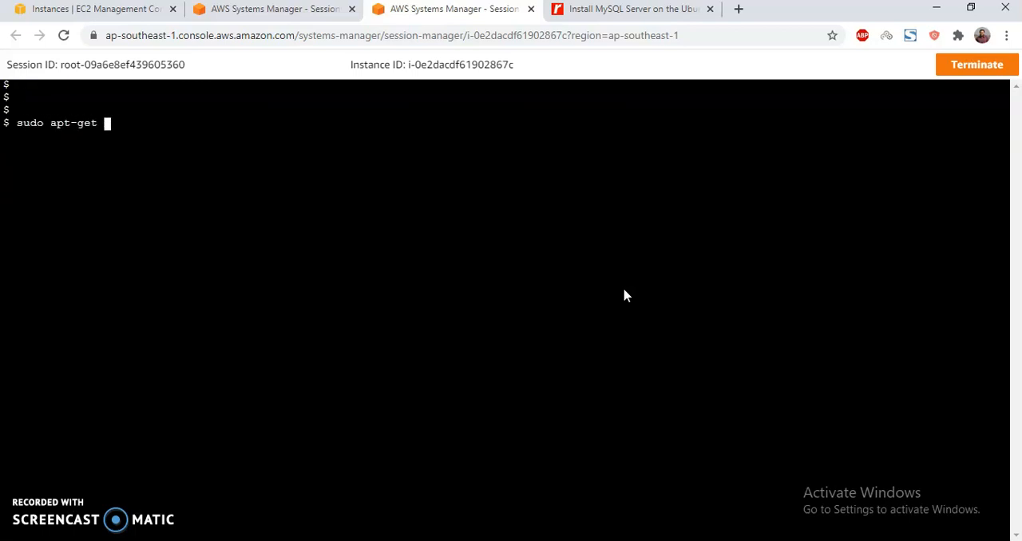
Install mysql-server with sudo apt-get install, confirming with y
text(install my)
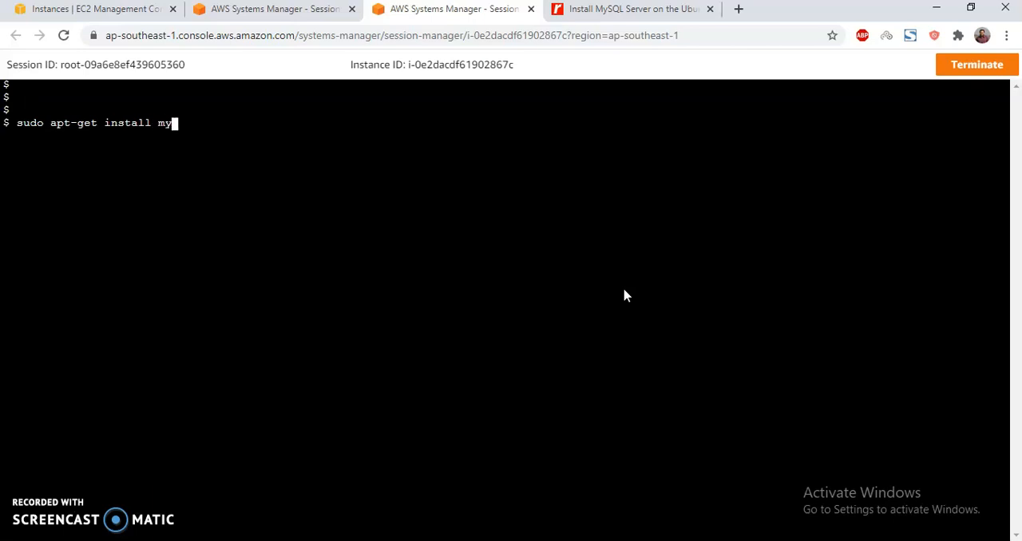
text(sql-se)
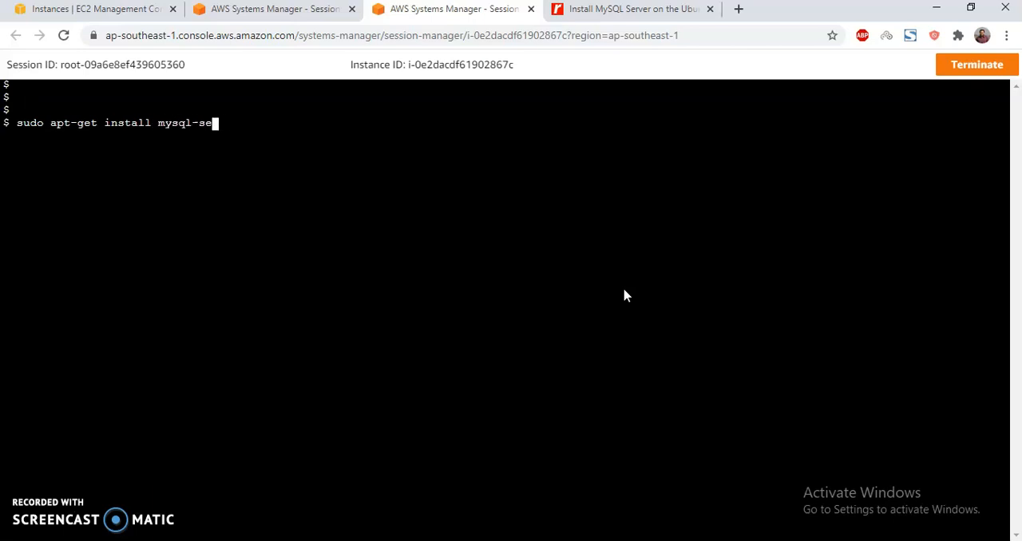
key(Return)
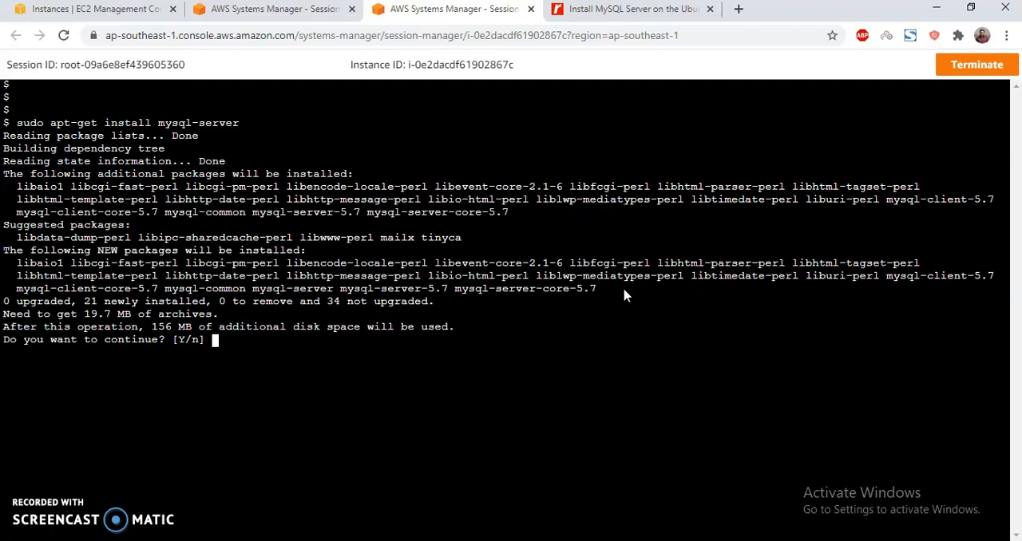
text(y)
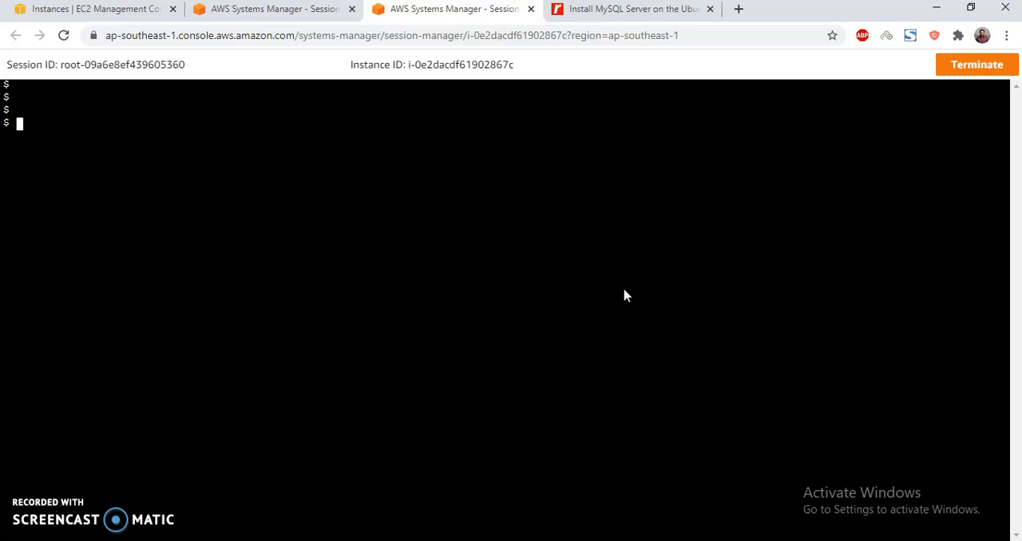
Start the MySQL service with sudo systemctl start mysql
text(sud)
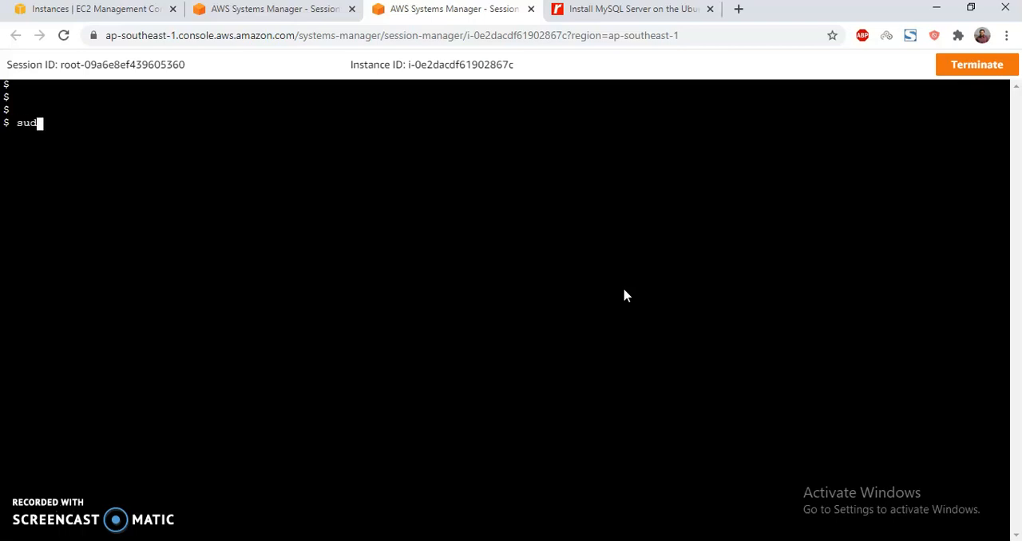
text(o sys)
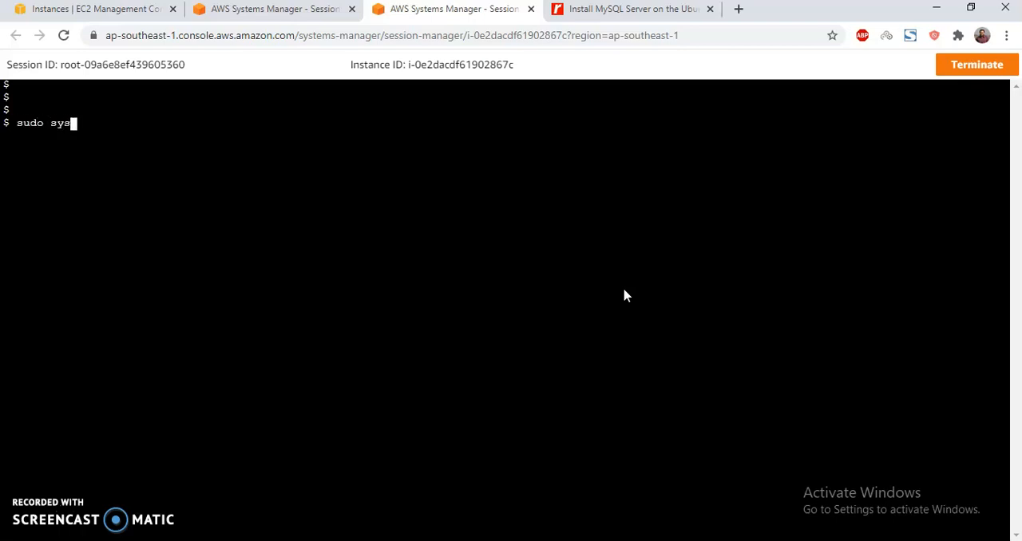
text(temctl)
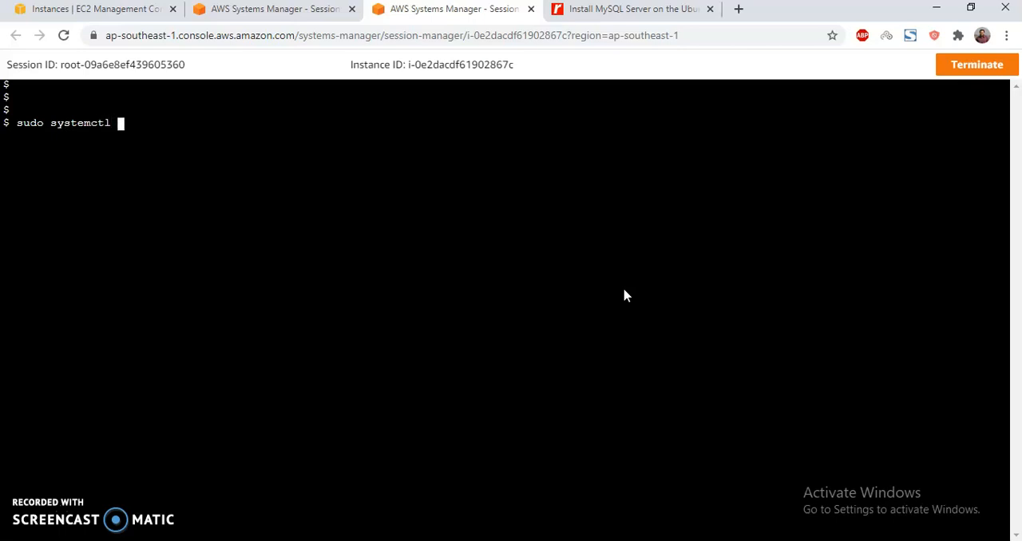
text(start mysql)
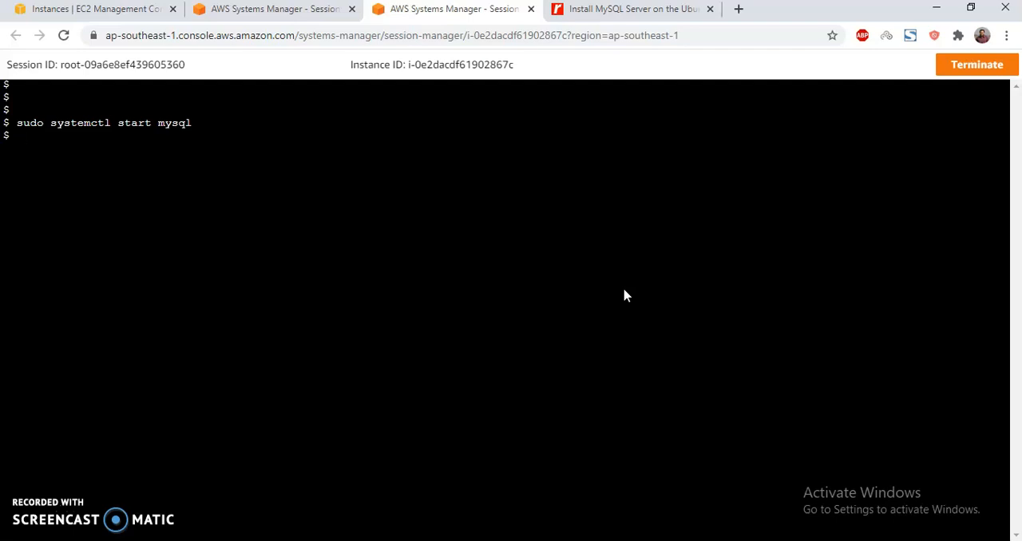
Enable MySQL at boot with sudo systemctl enable mysql
text(sudo syst)
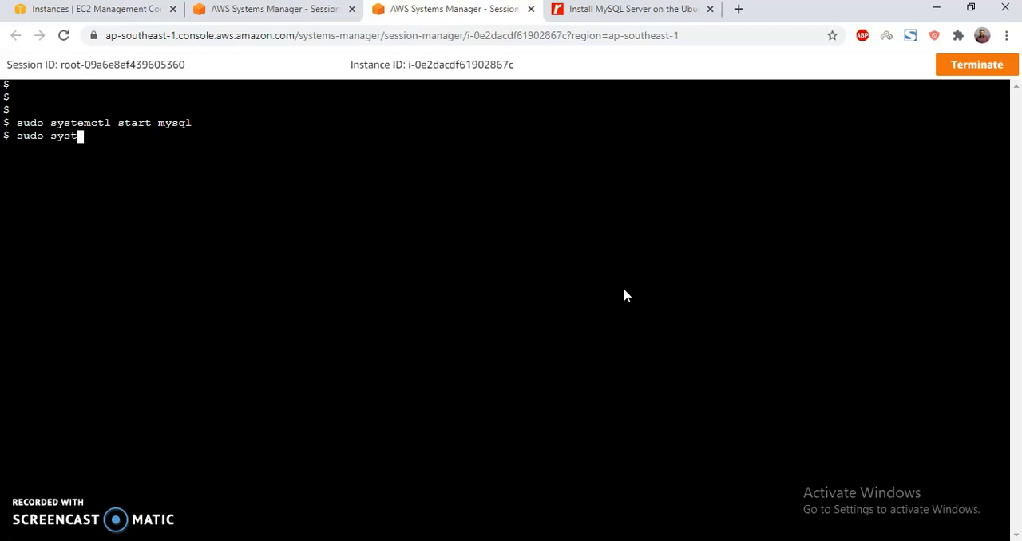
text(emctl)
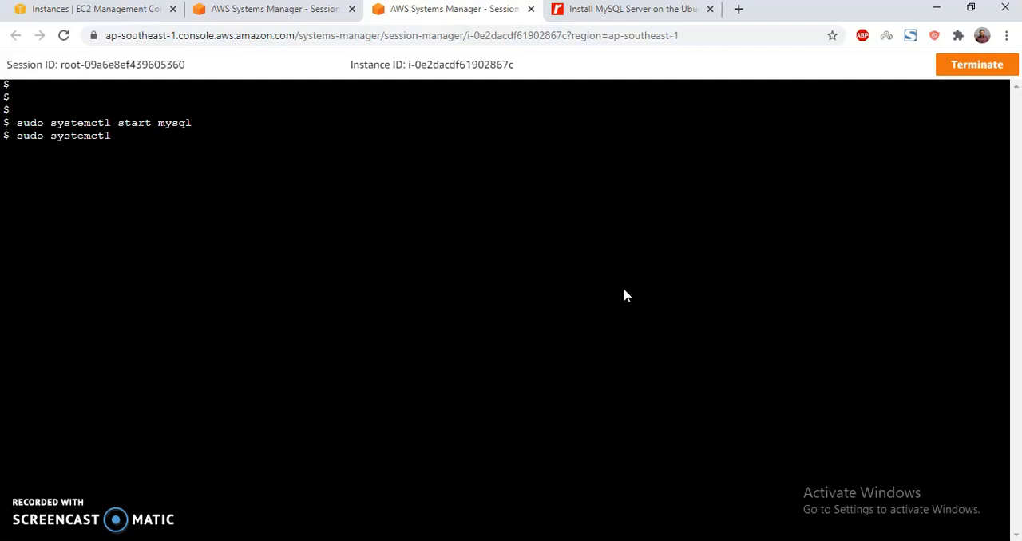
text(enable my)
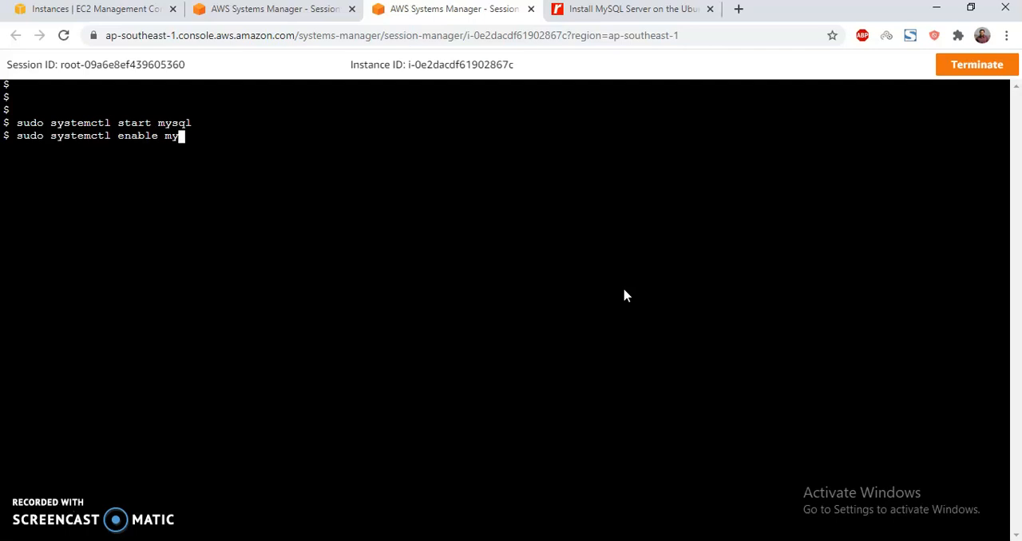
key(Return)
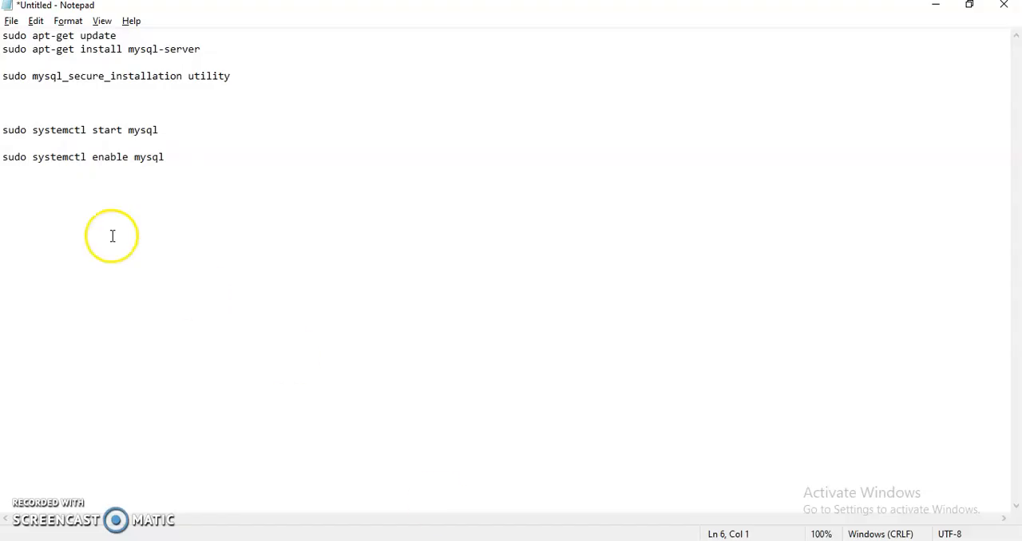
Run sudo mysql_secure_installation in the instance's terminal session
click(4, 76)
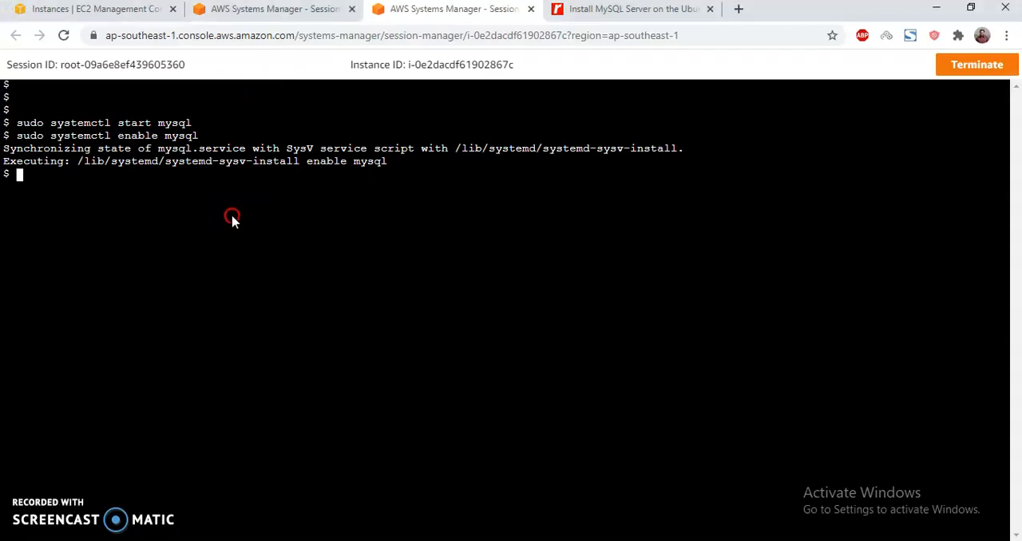
text(sudo mysql_secure_installation utility)
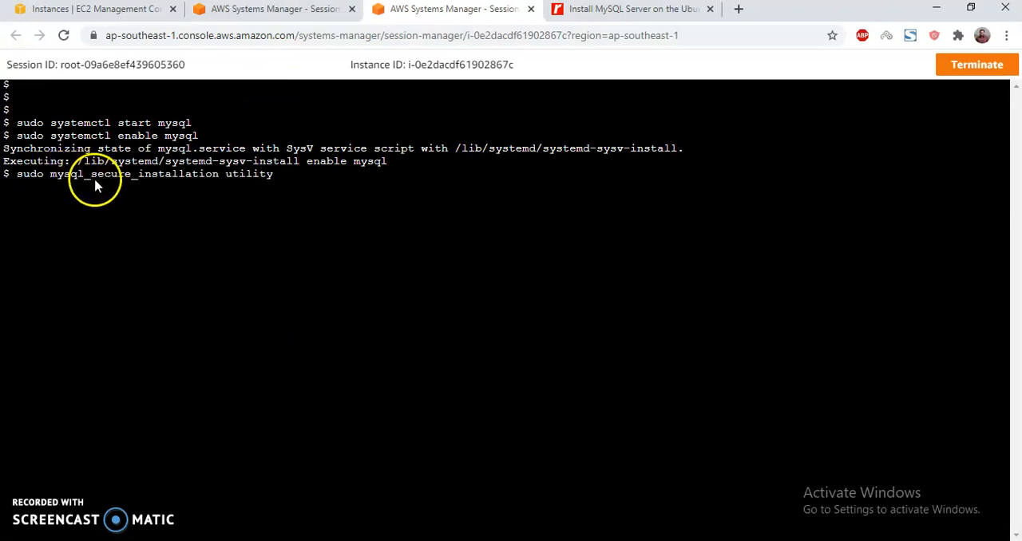
key(Return)
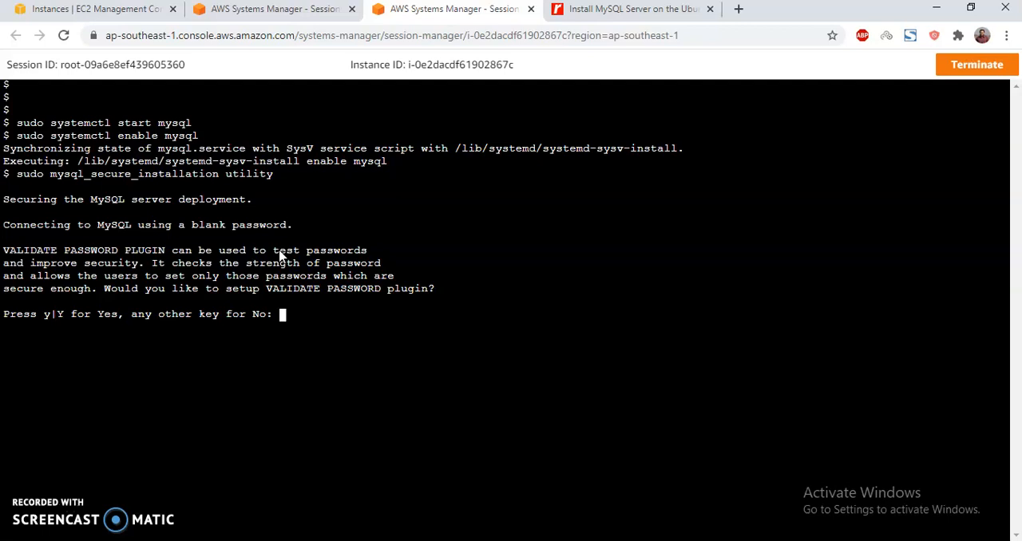
mouse_move(239, 282)
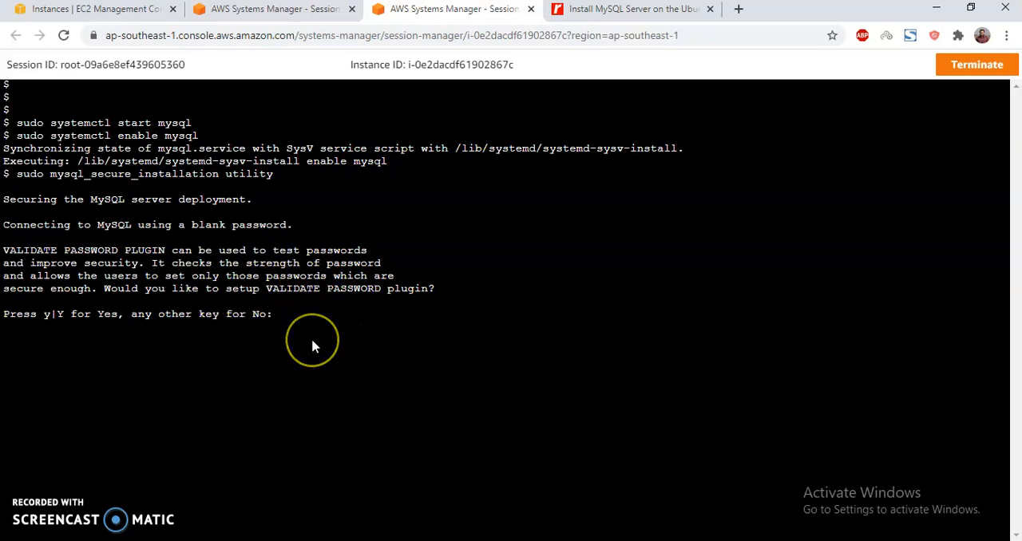
Decline the password plugin, set the root password, and accept the remaining hardening prompts
text(n)
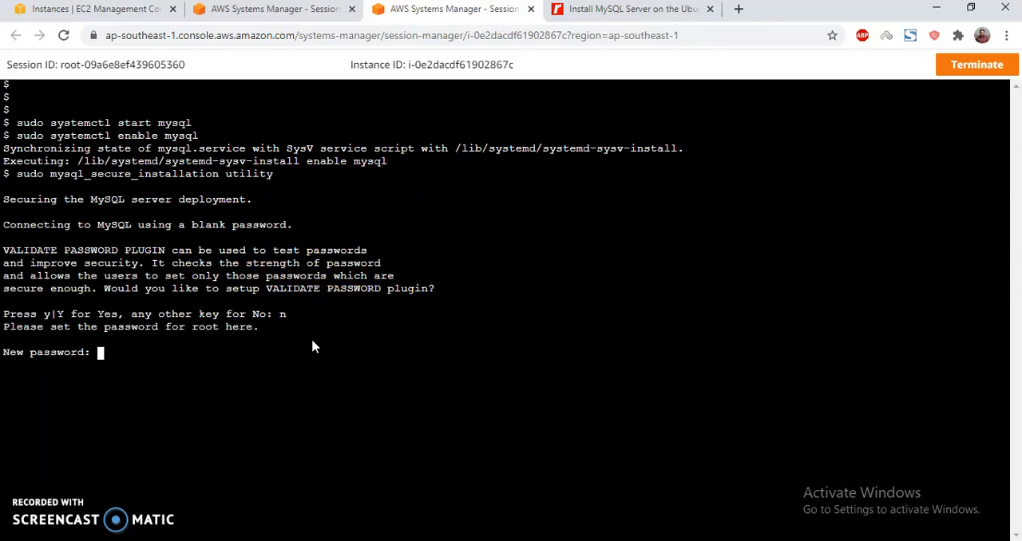
key(Return)
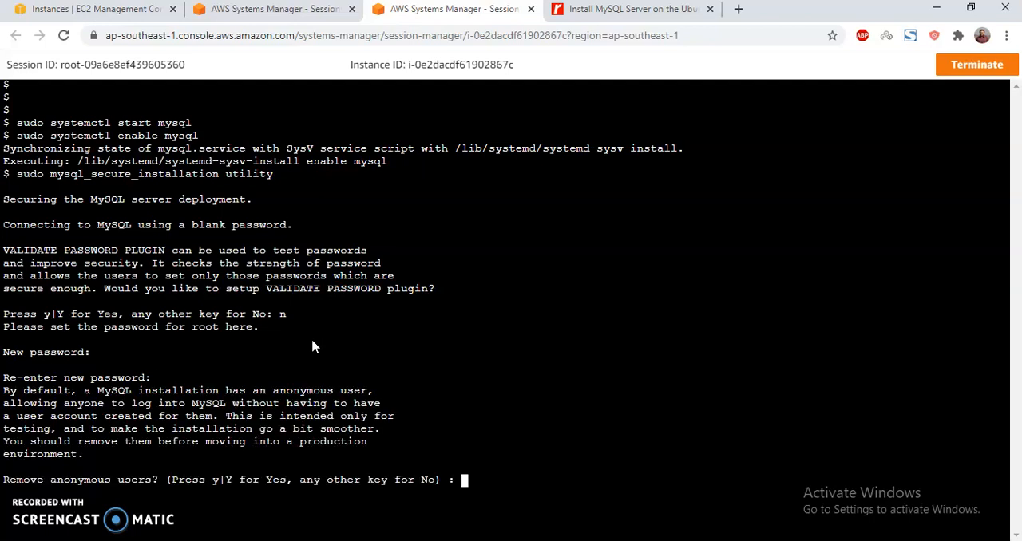
text(y)
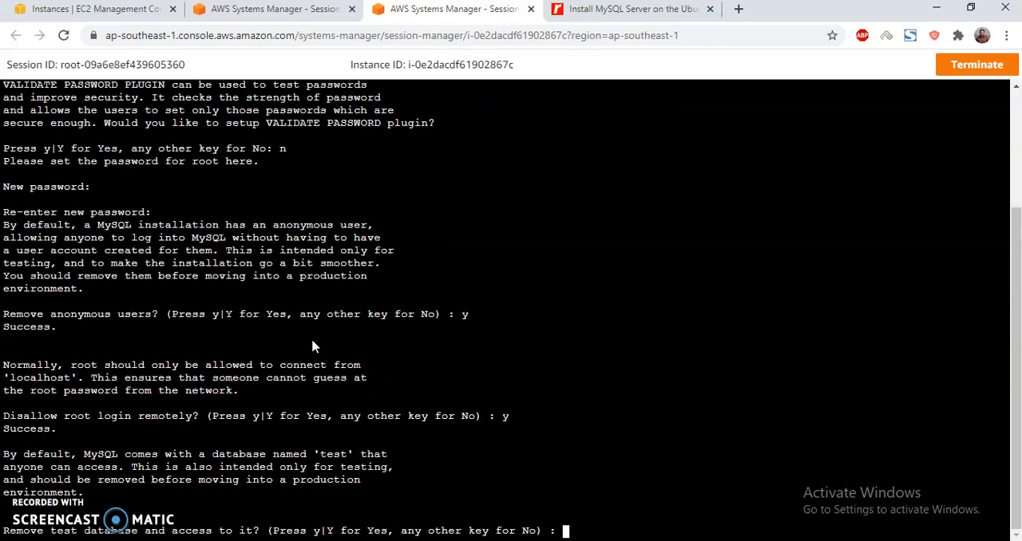
text(y)
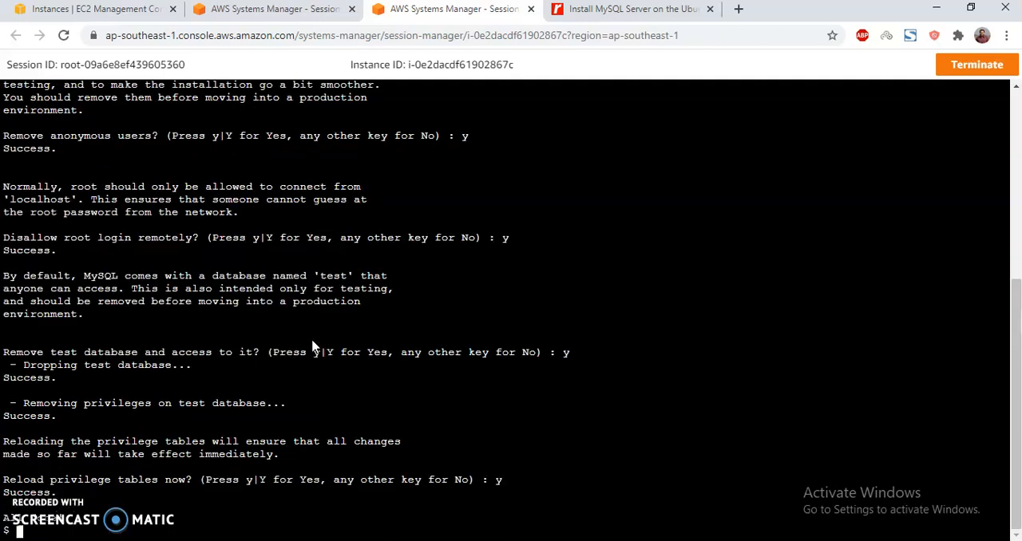
text(mysql -uroot)
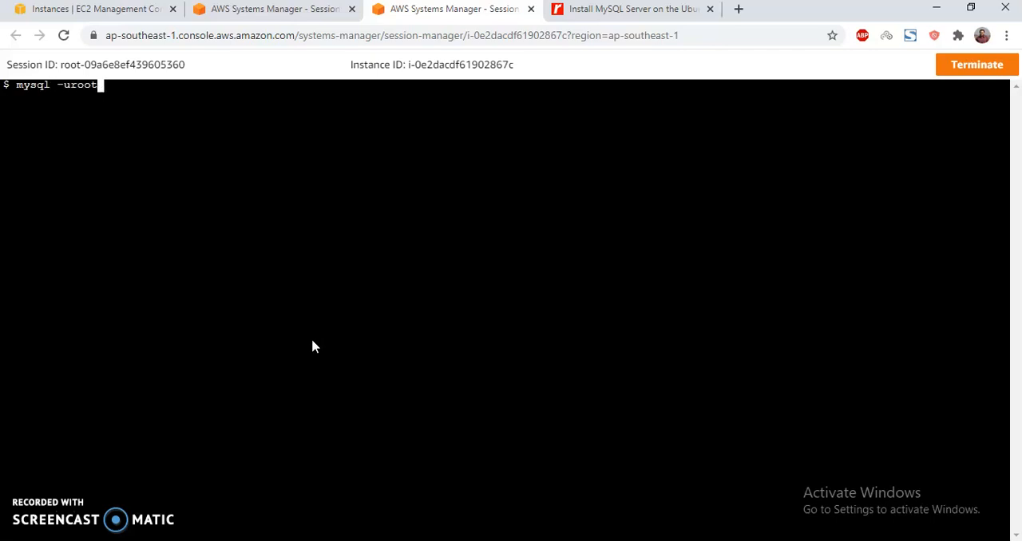
Try logging into MySQL as root without sudo and get access denied
text(-p)
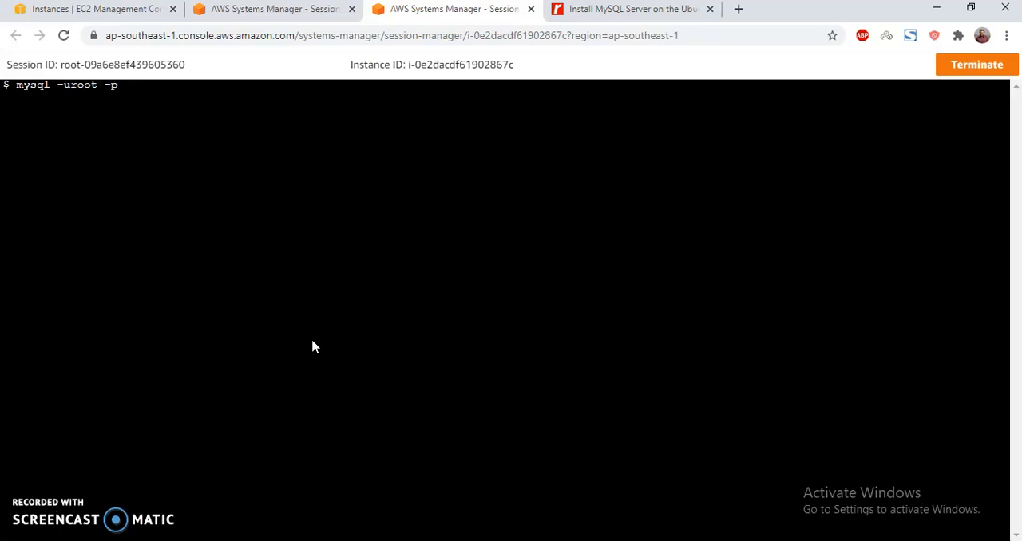
key(Return)
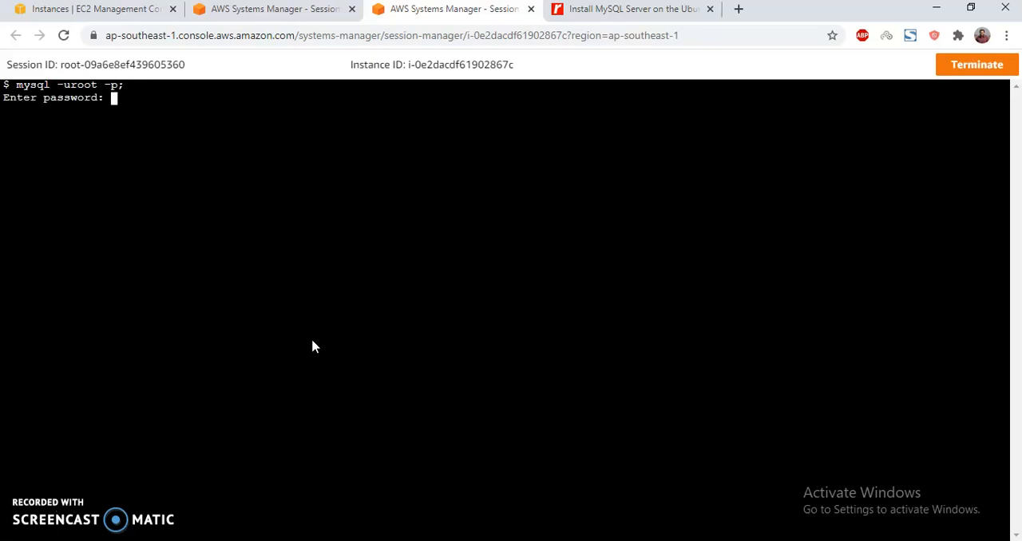
key(Return)
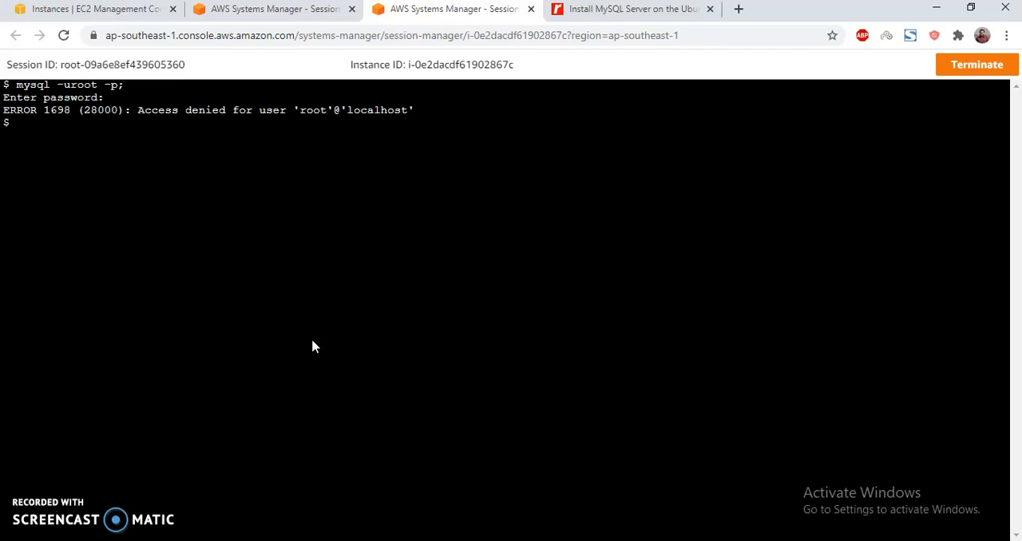
Enter the MySQL monitor as root with sudo mysql -uroot -p and an empty password
text(sudo m)
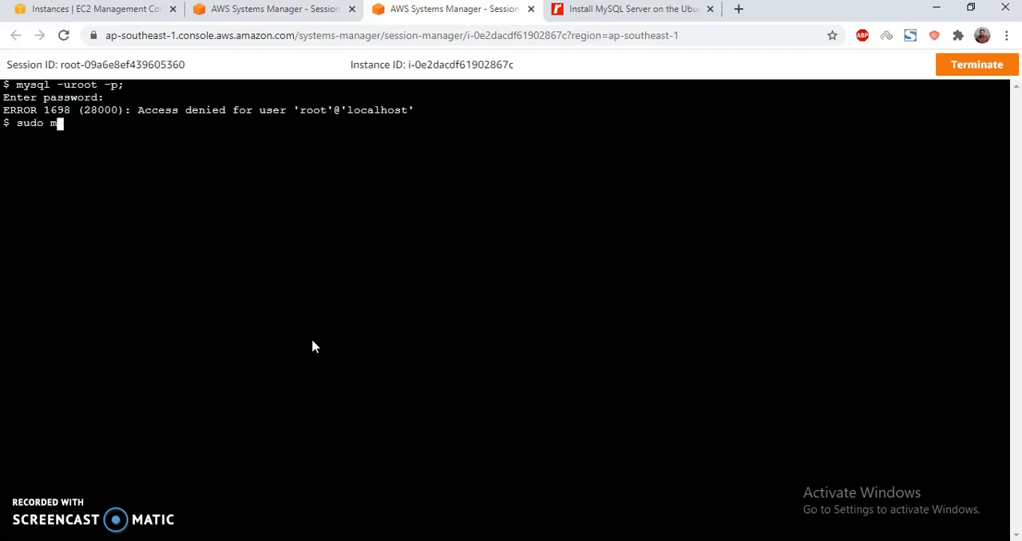
text(ysql -)
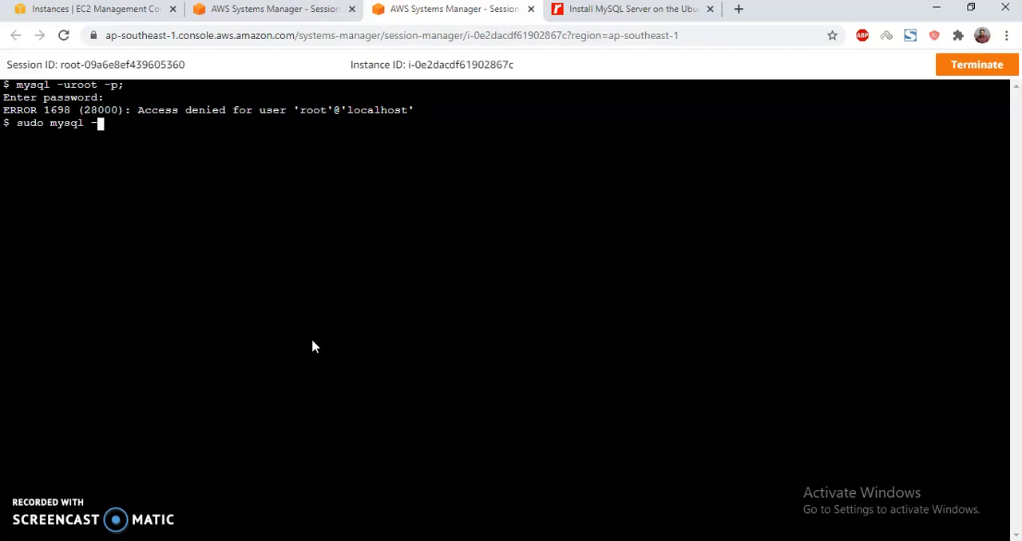
text(uroot -p)
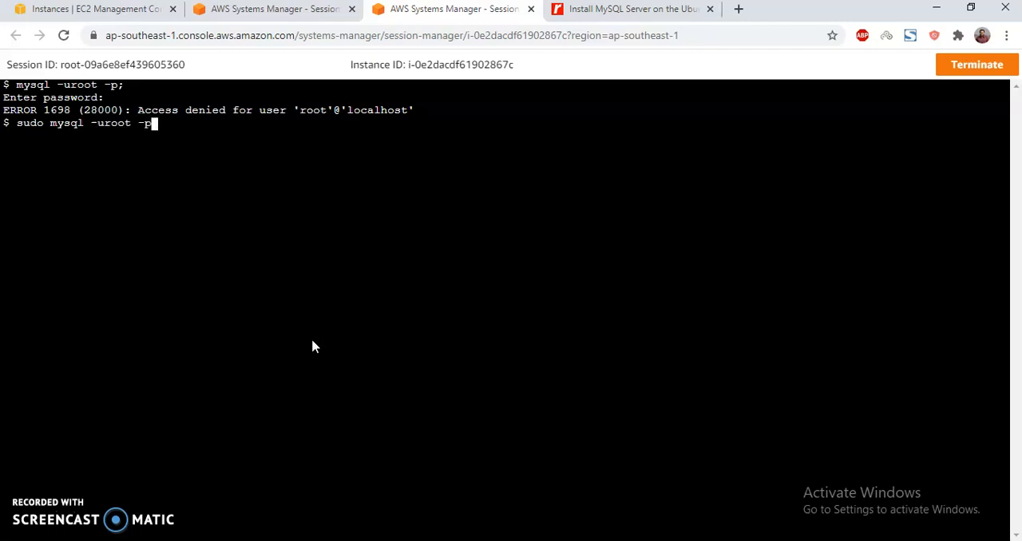
key(Return)
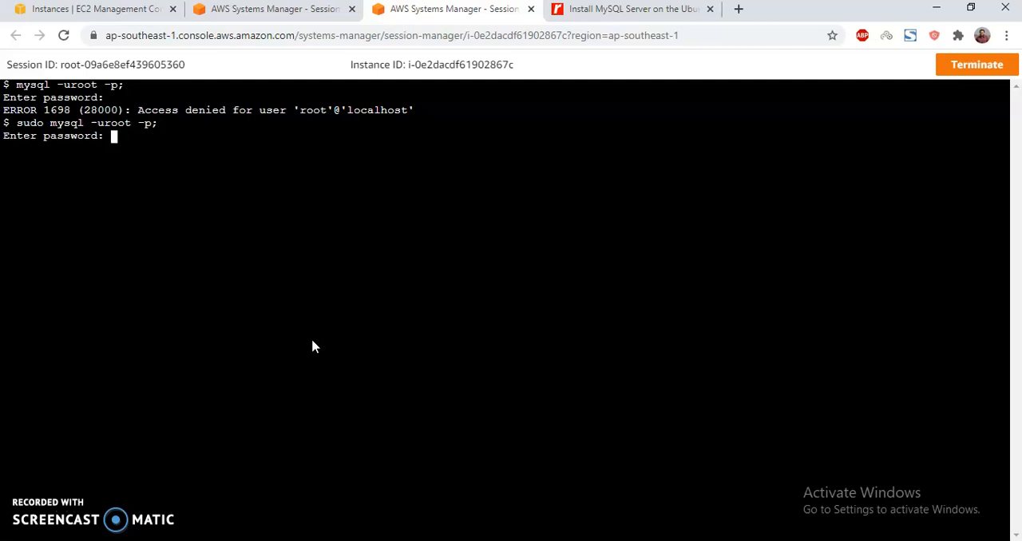
key(Return)
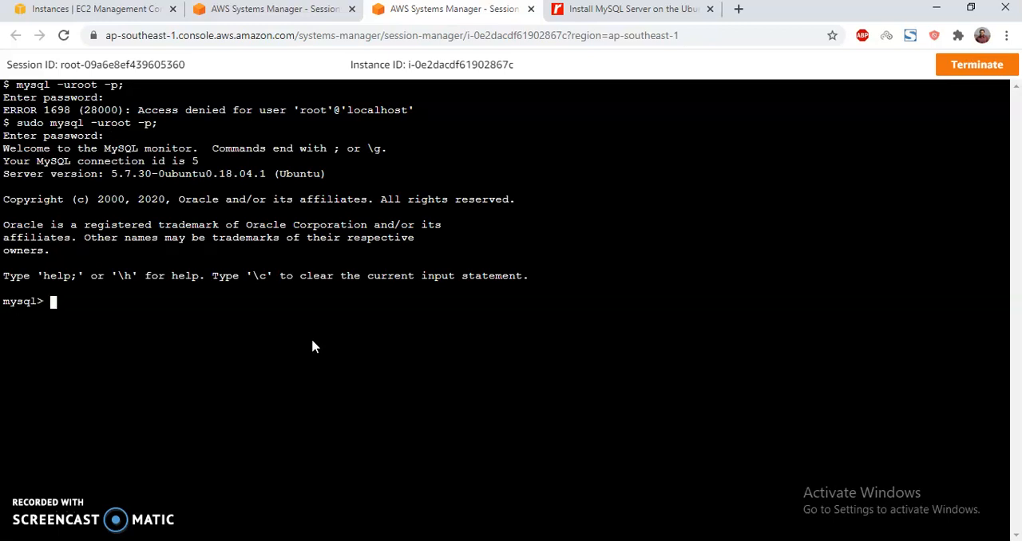
mouse_move(153, 369)
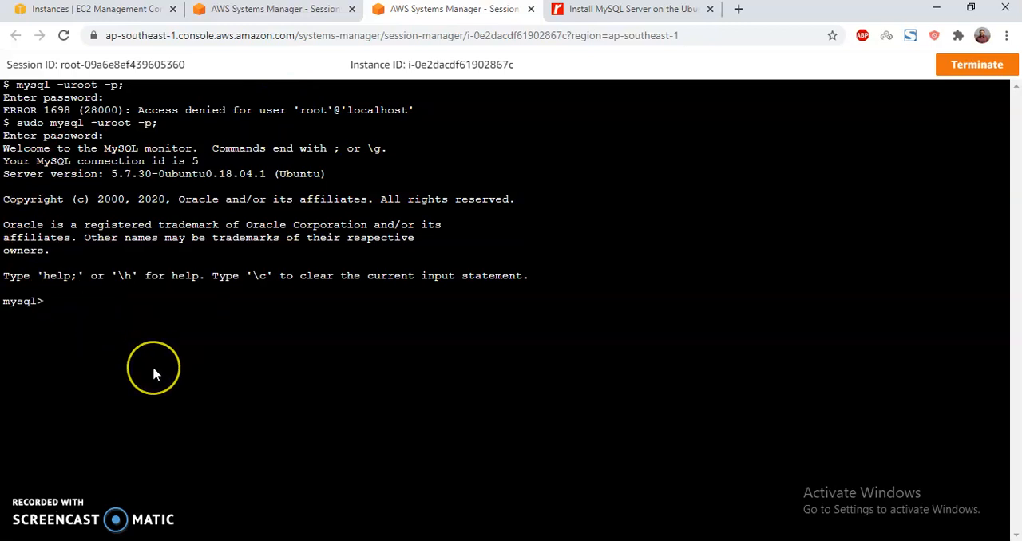
List the existing databases and create the wp schema
text(show da)
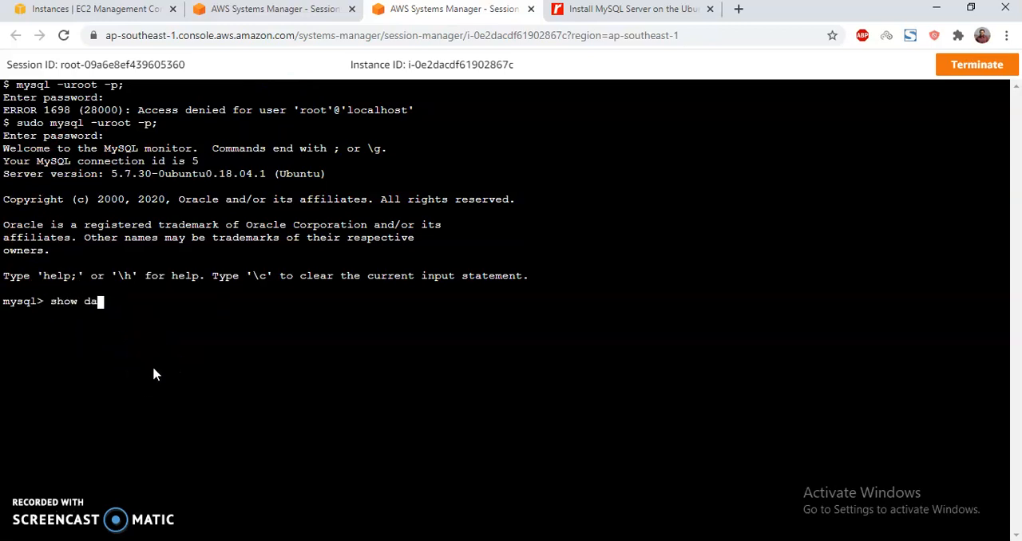
key(Return)
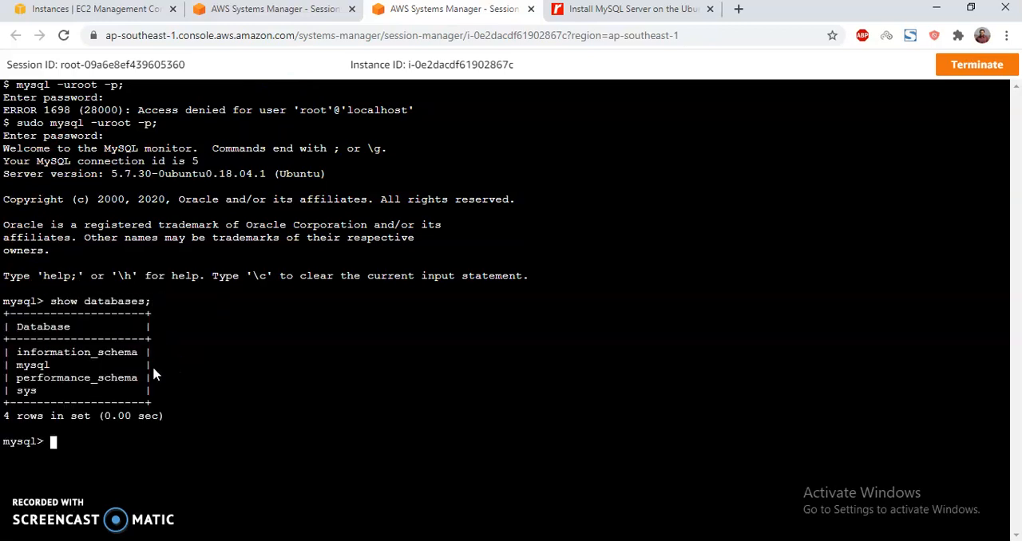
text(crea)
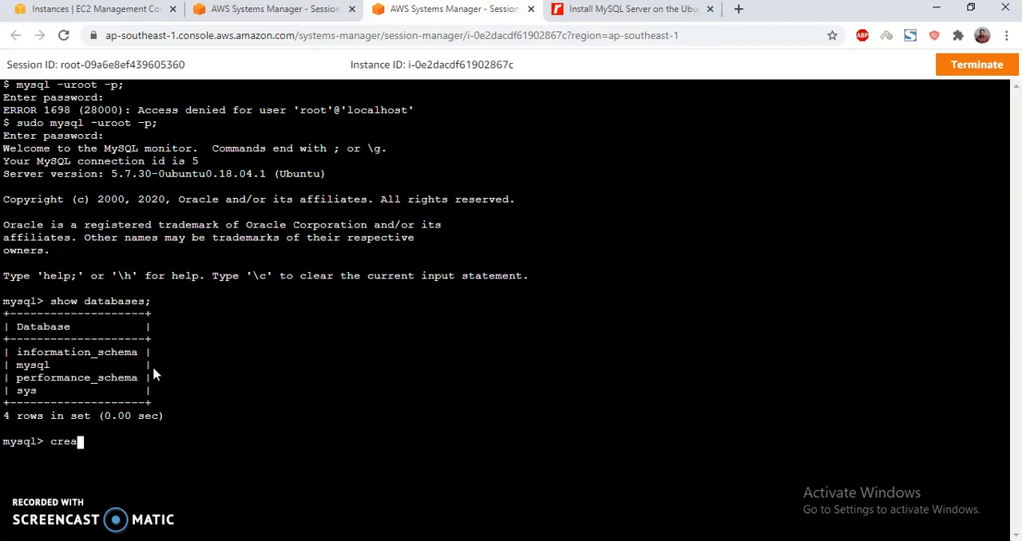
text(te SCHE)
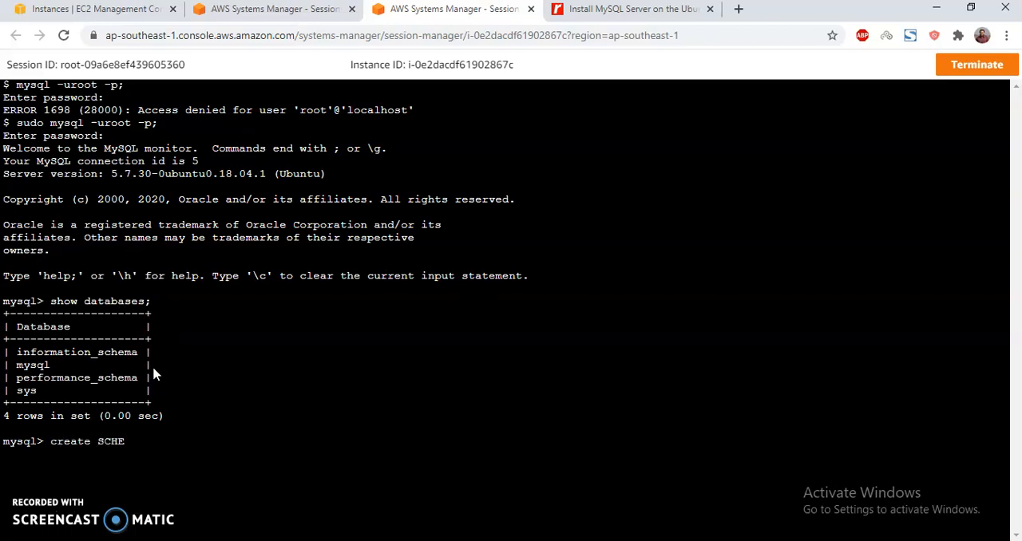
text(MA)
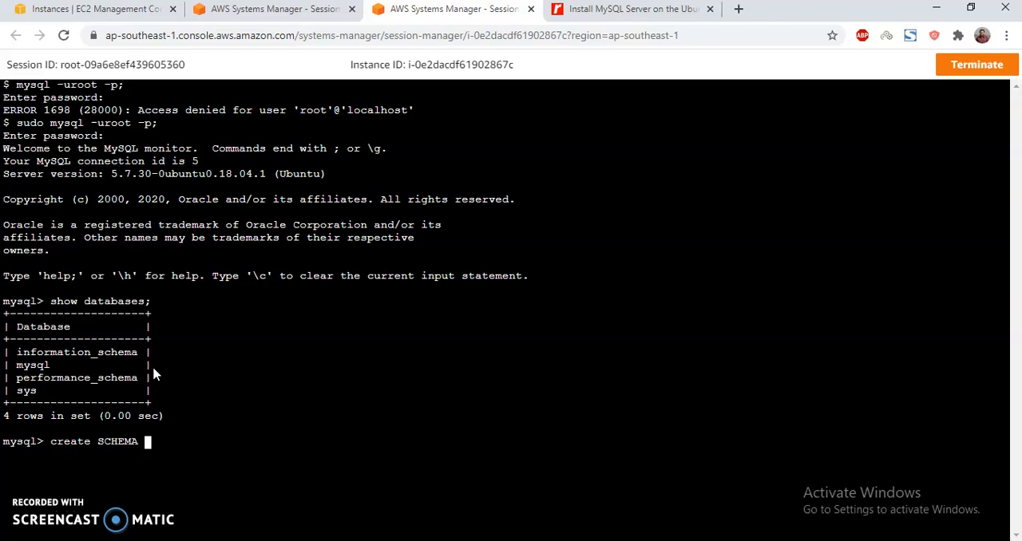
text(wp)
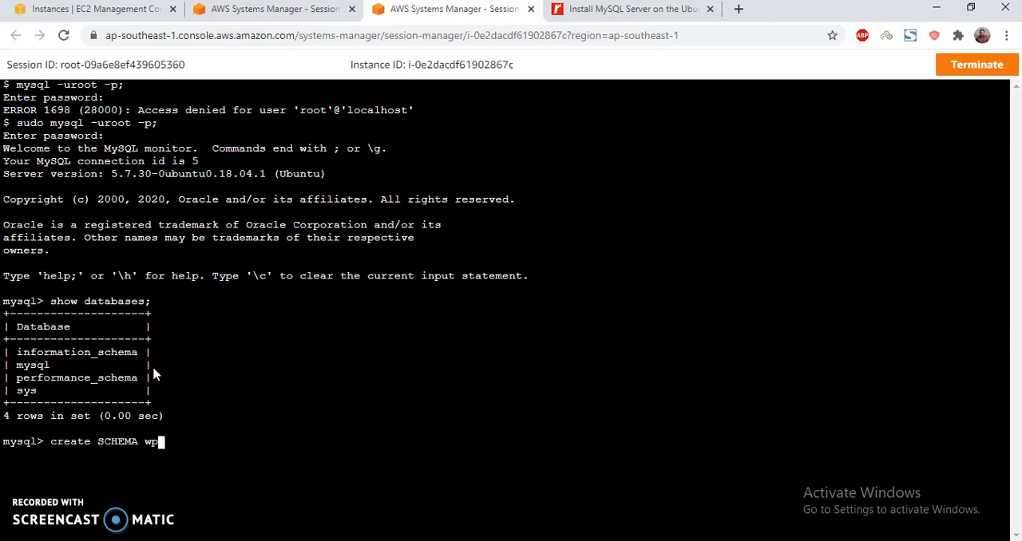
key(Return)
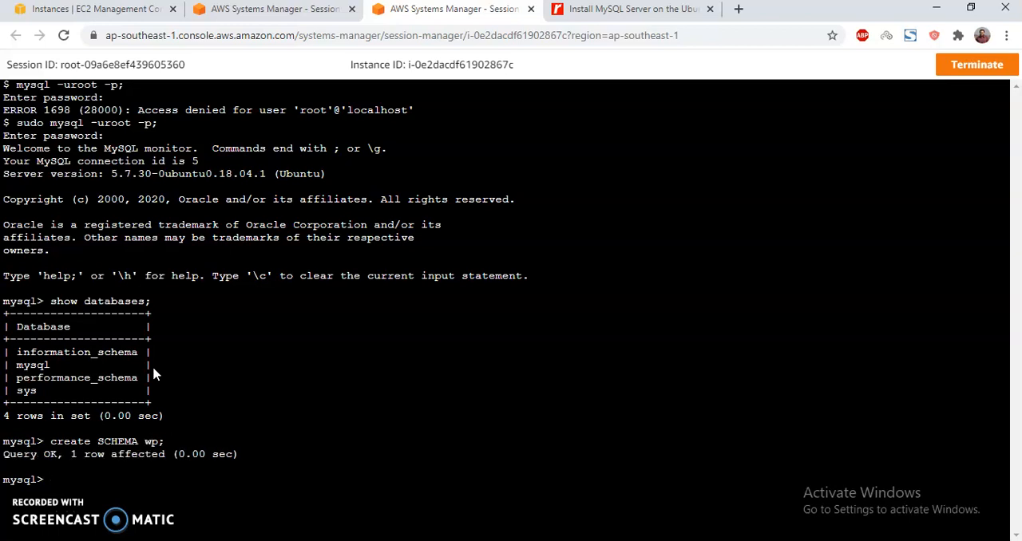
Run show databases; again to confirm wp is listed, then exit MySQL
text(show databases;)
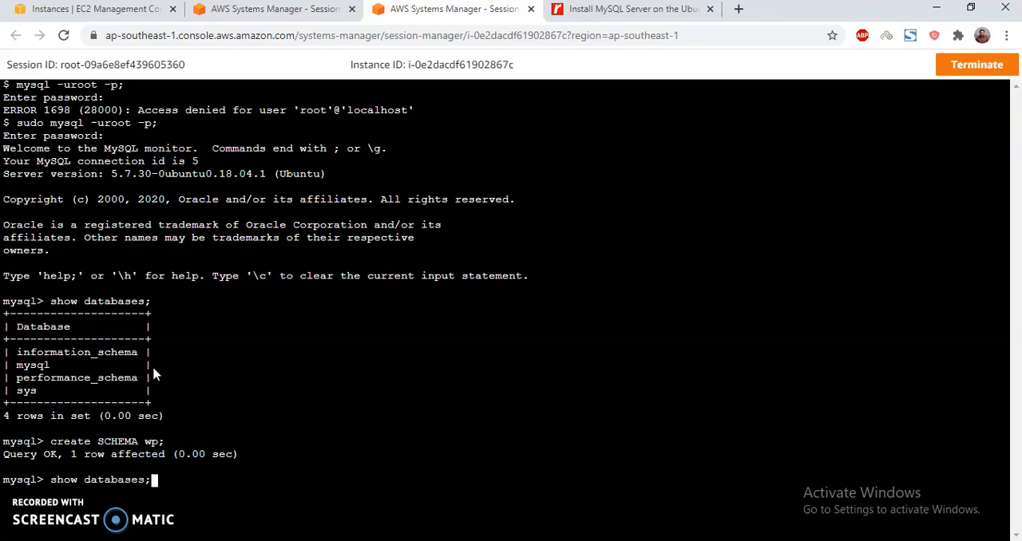
key(Return)
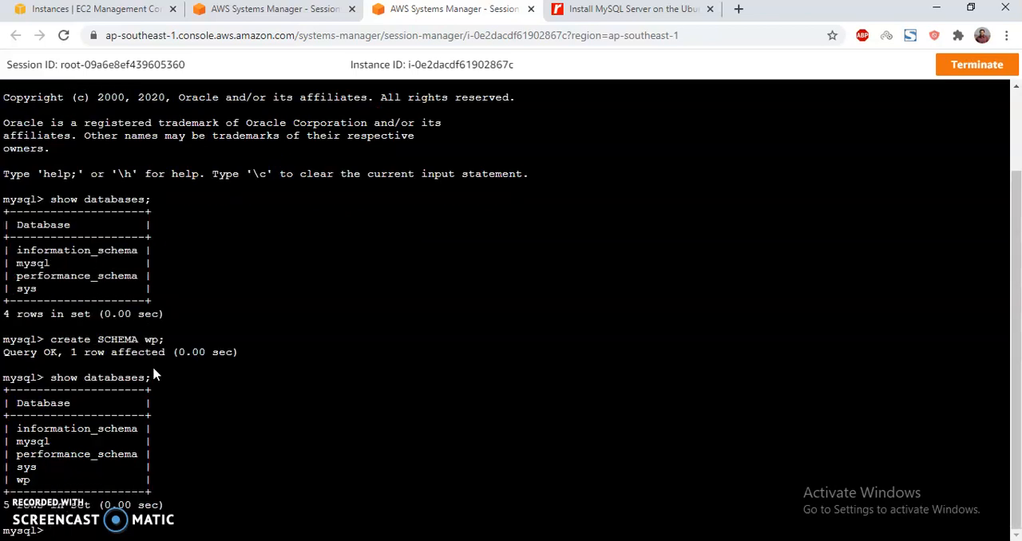
text(ex)
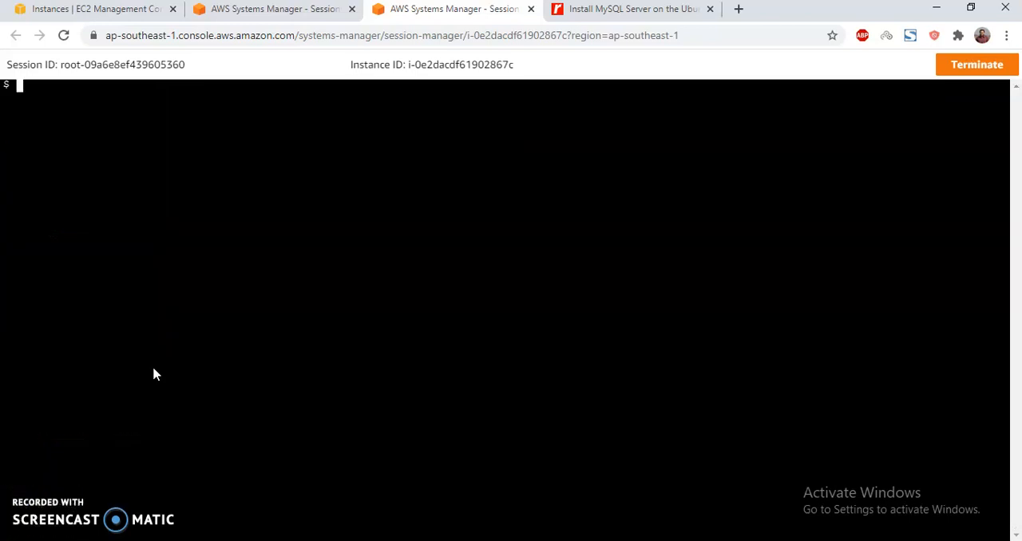
Leave MySQL and paste sudo ufw enable into the terminal to turn on the firewall
key(Return)
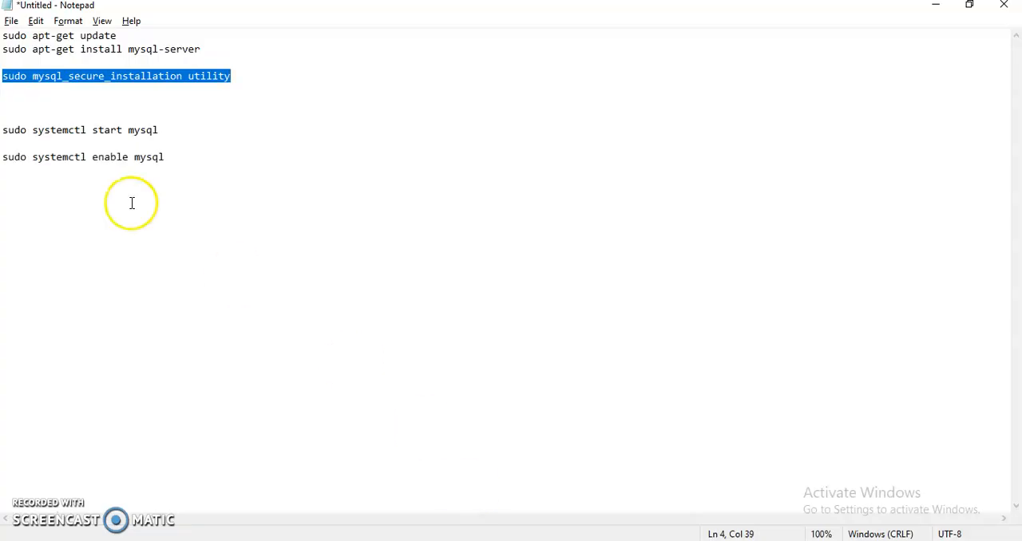
click(84, 90)
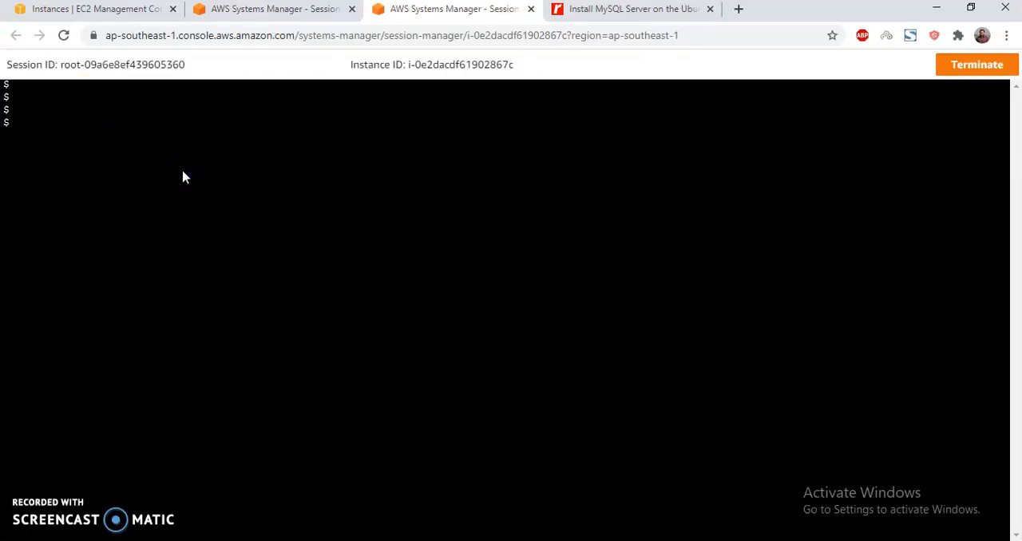
click(709, 9)
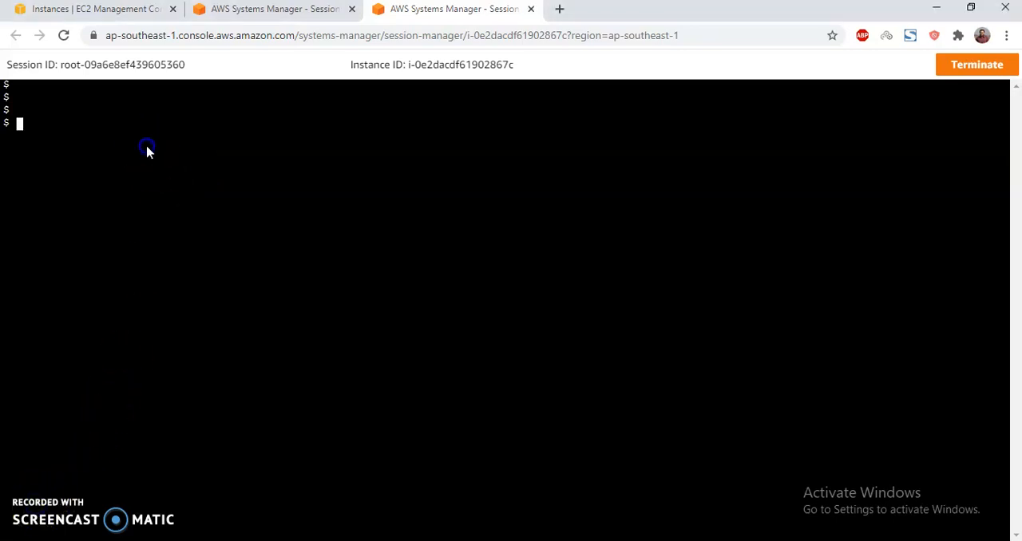
right_click(147, 148)
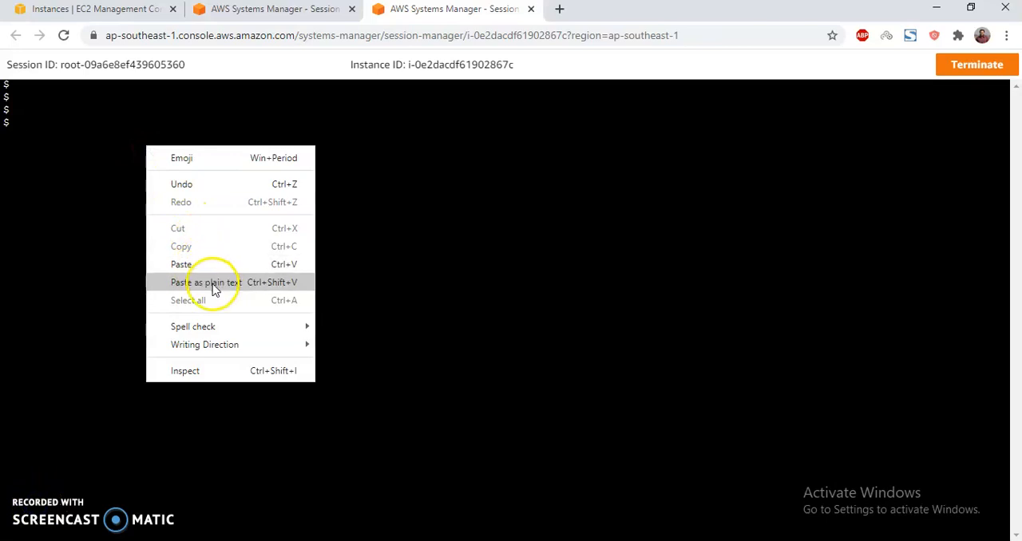
click(203, 282)
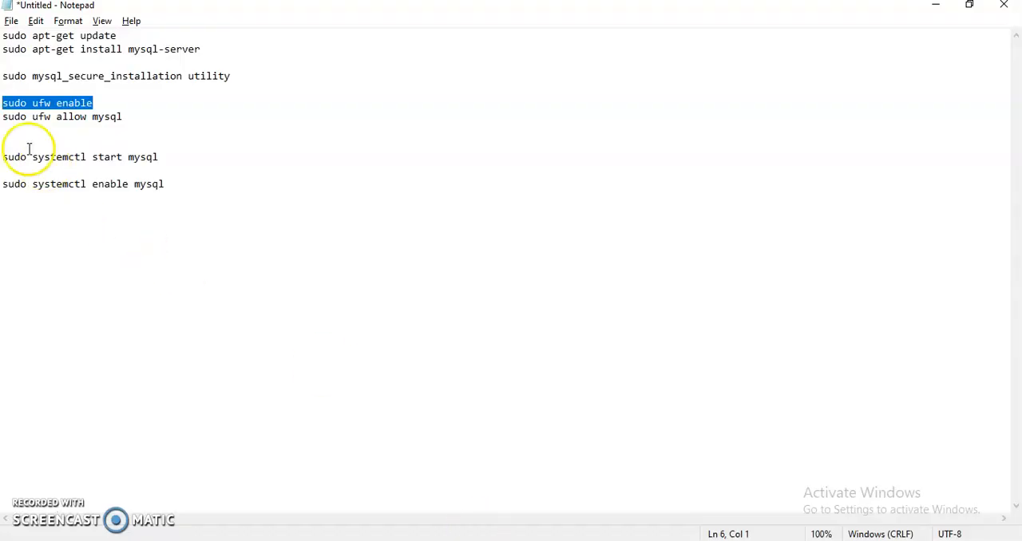
Paste sudo ufw allow mysql to let MySQL traffic through the firewall
click(135, 116)
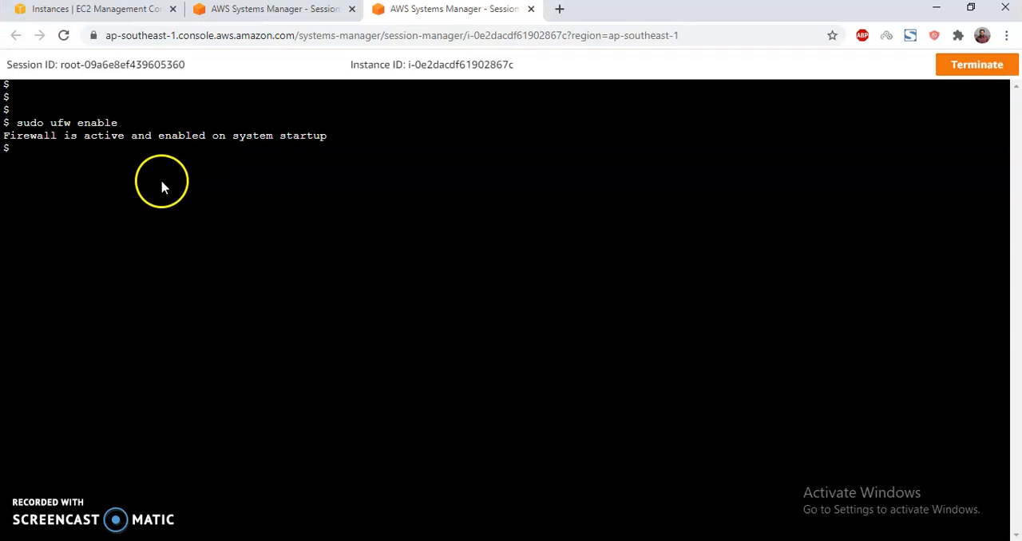
right_click(164, 184)
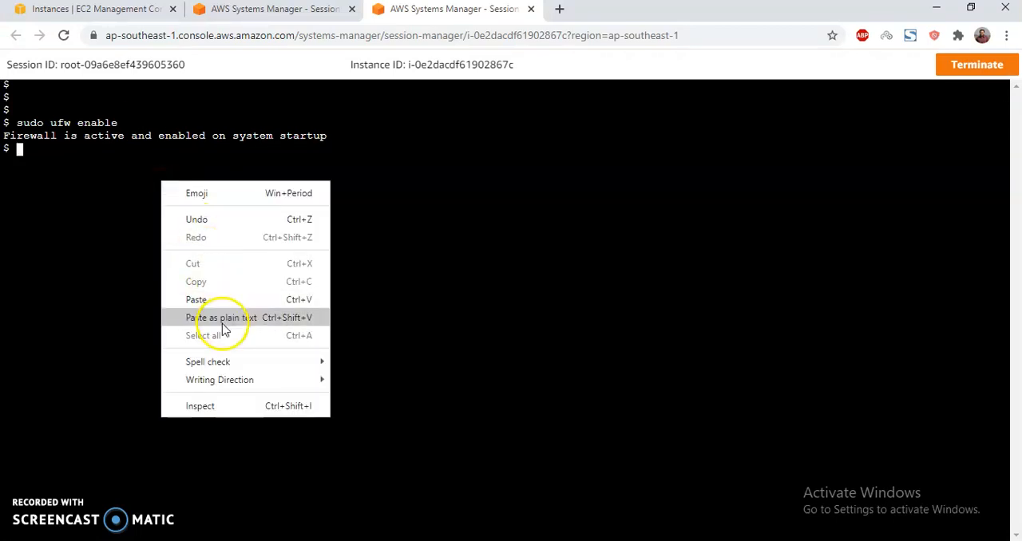
click(222, 317)
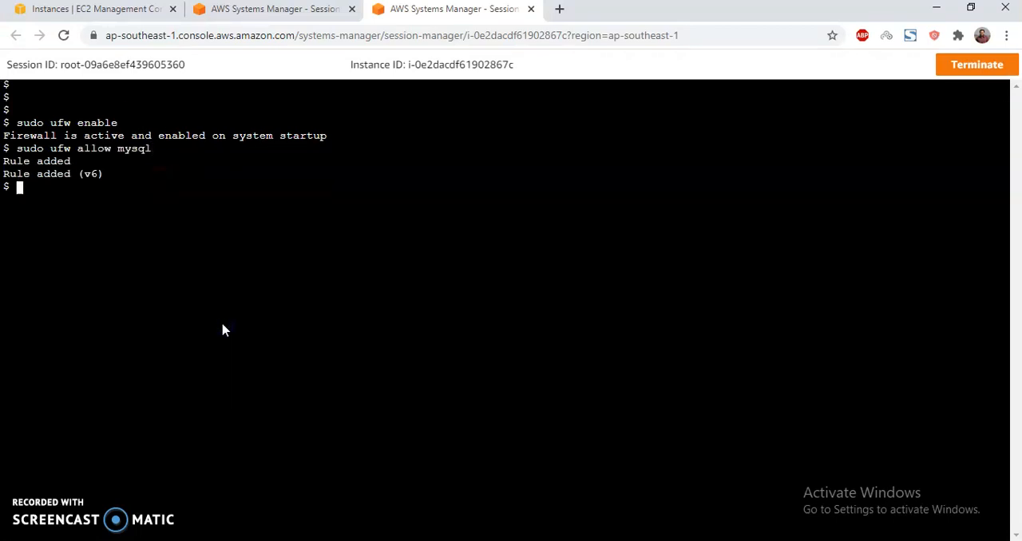